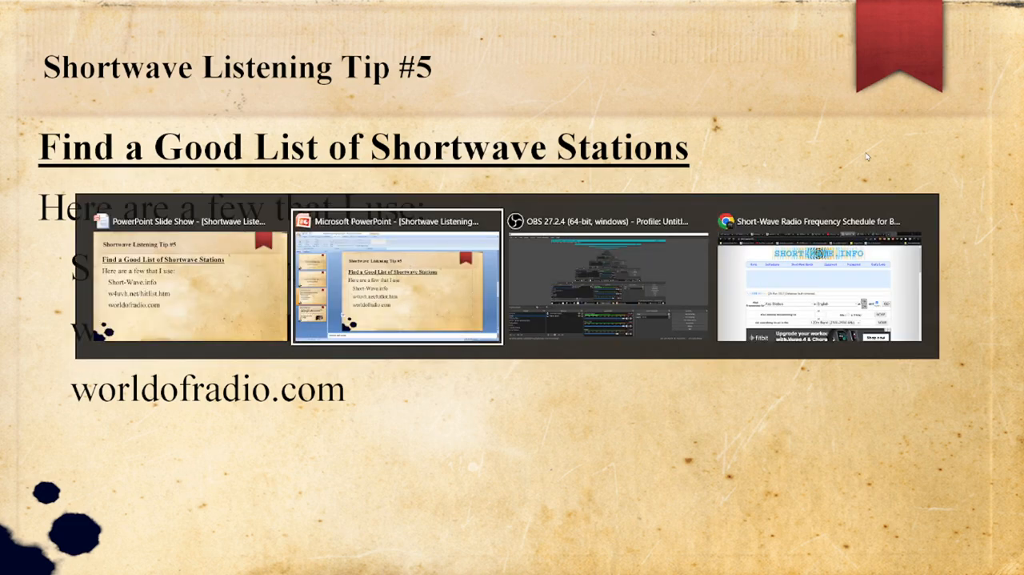
Switch from the PowerPoint slideshow to the Chrome window showing short-wave.info
click(819, 280)
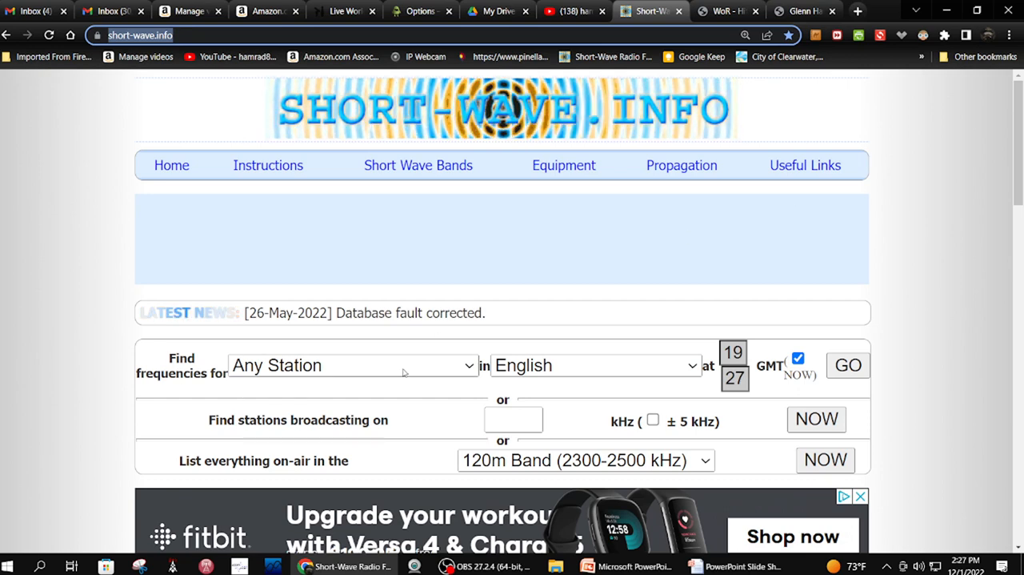
Expand the 'Find frequencies for' station list, keeping Any Station in English at current GMT
click(352, 365)
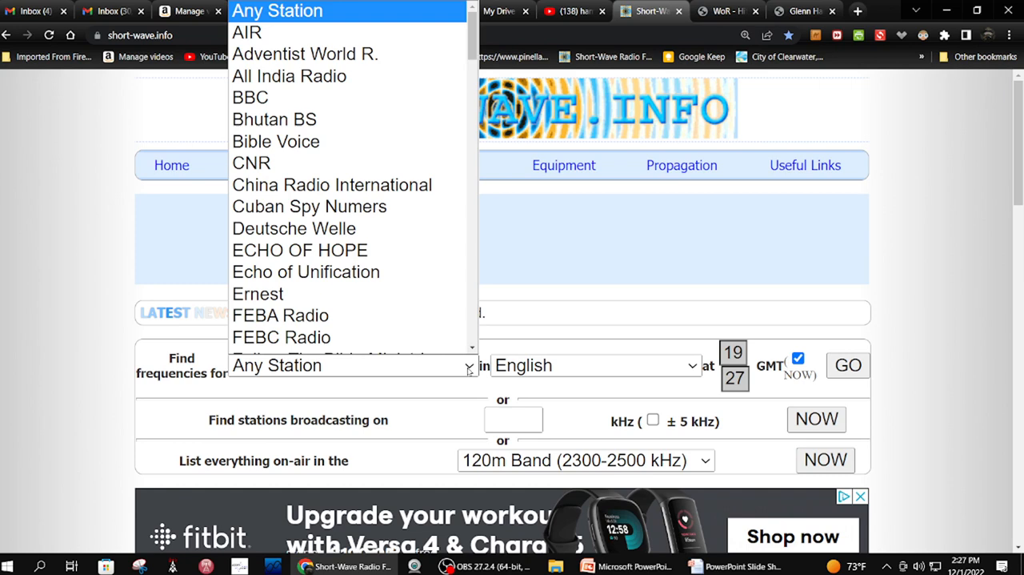
mouse_move(247, 32)
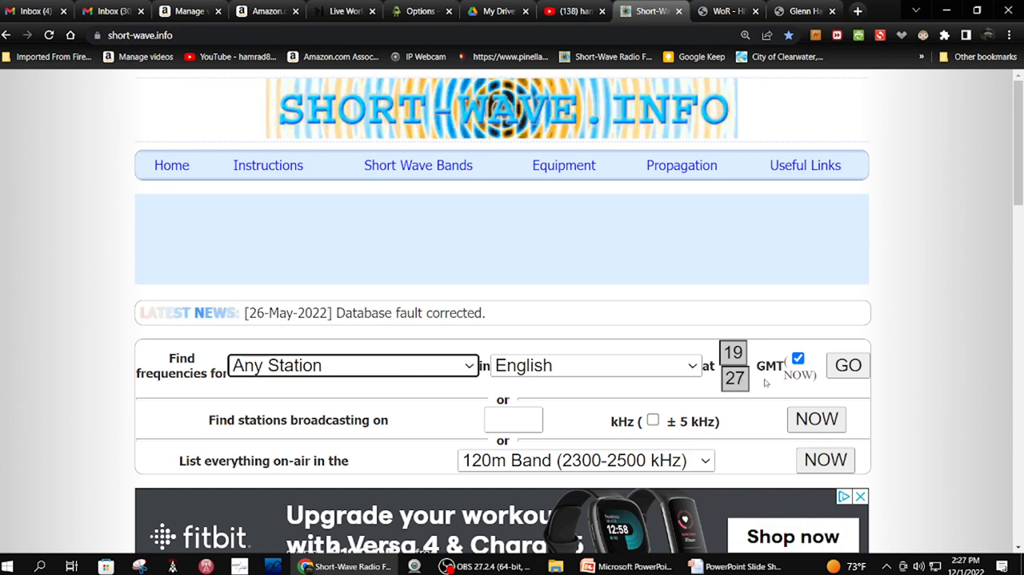
mouse_move(794, 373)
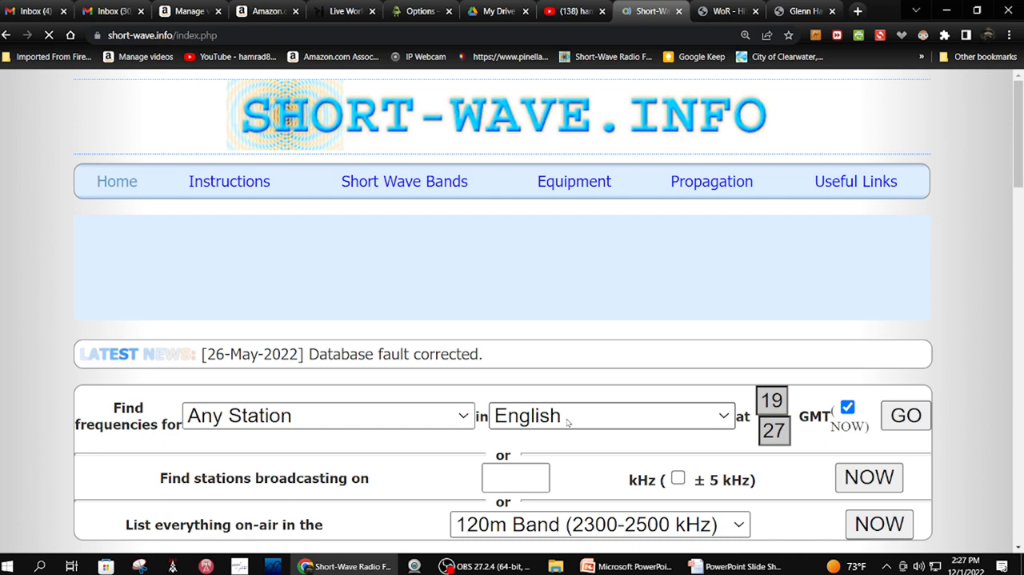
scroll(down, 3)
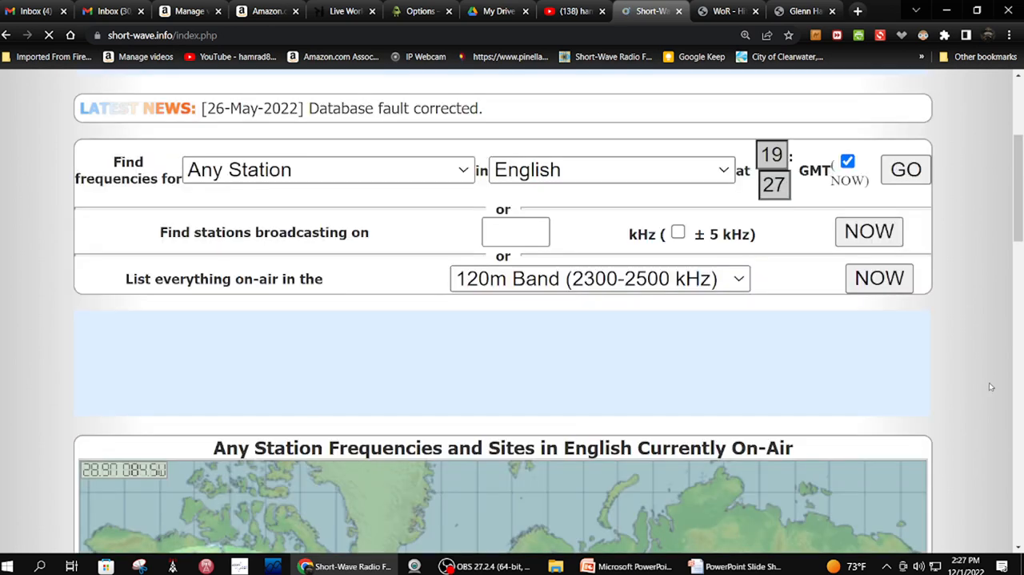
scroll(down, 3)
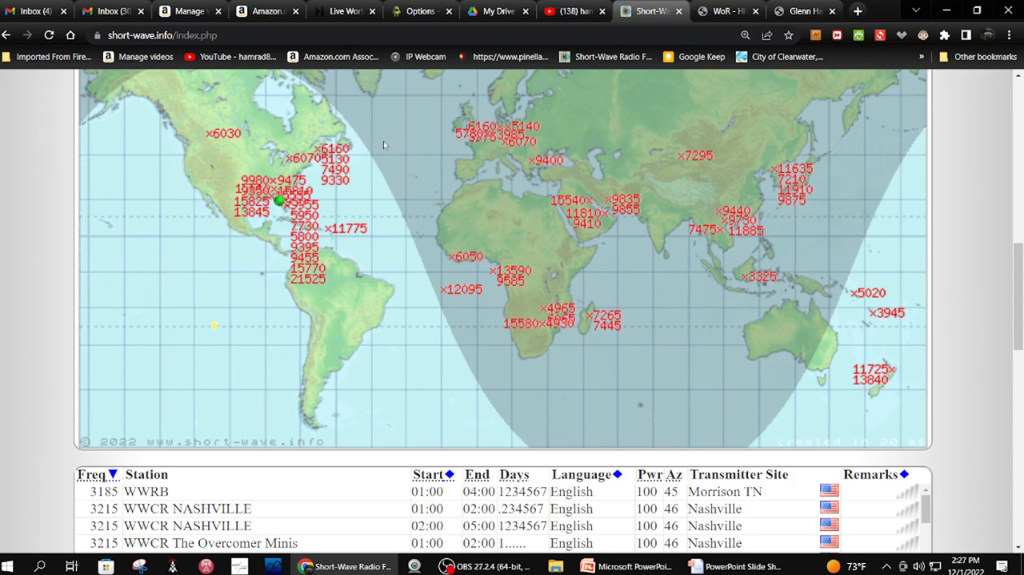
mouse_move(820, 288)
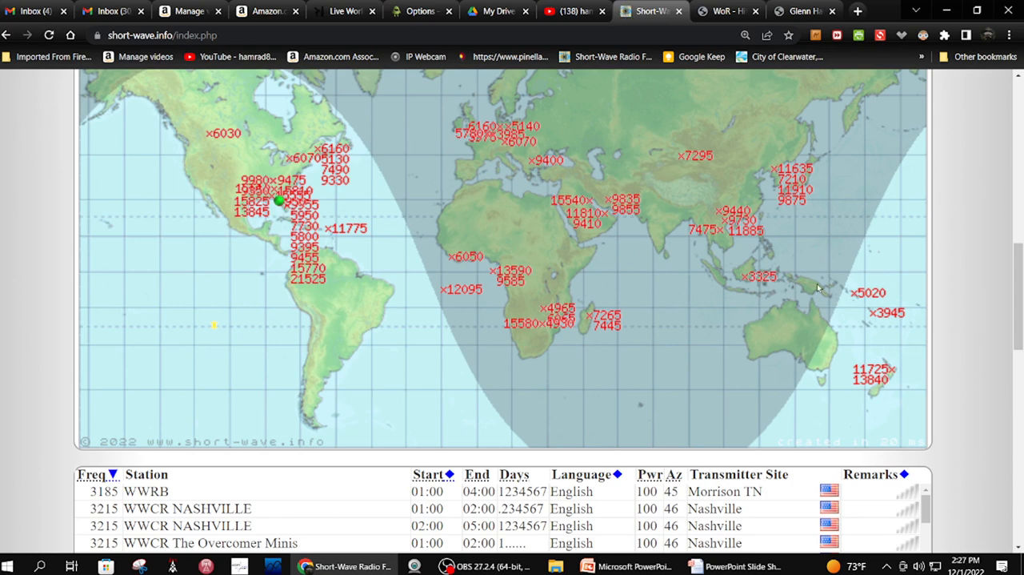
mouse_move(346, 240)
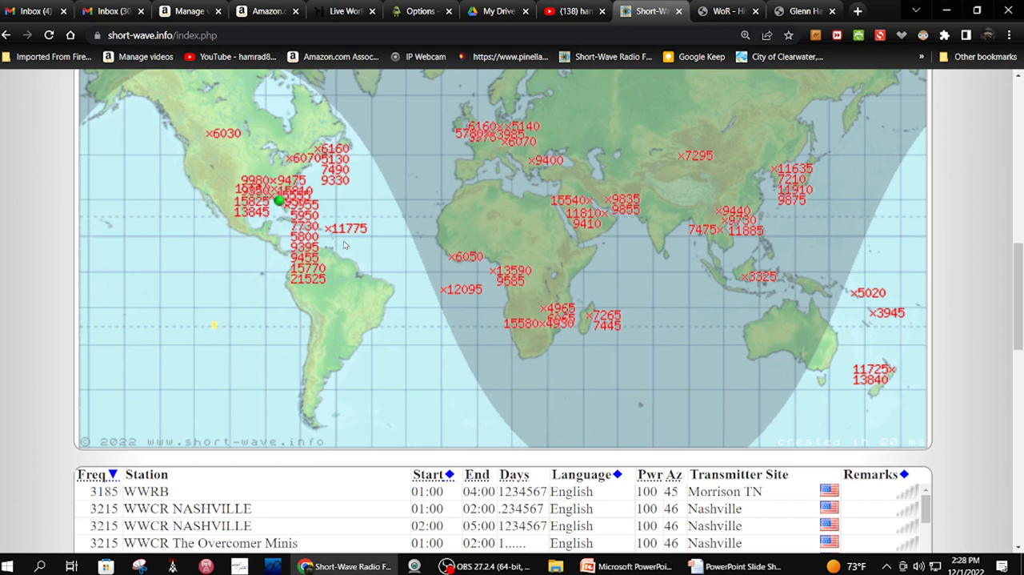
mouse_move(803, 281)
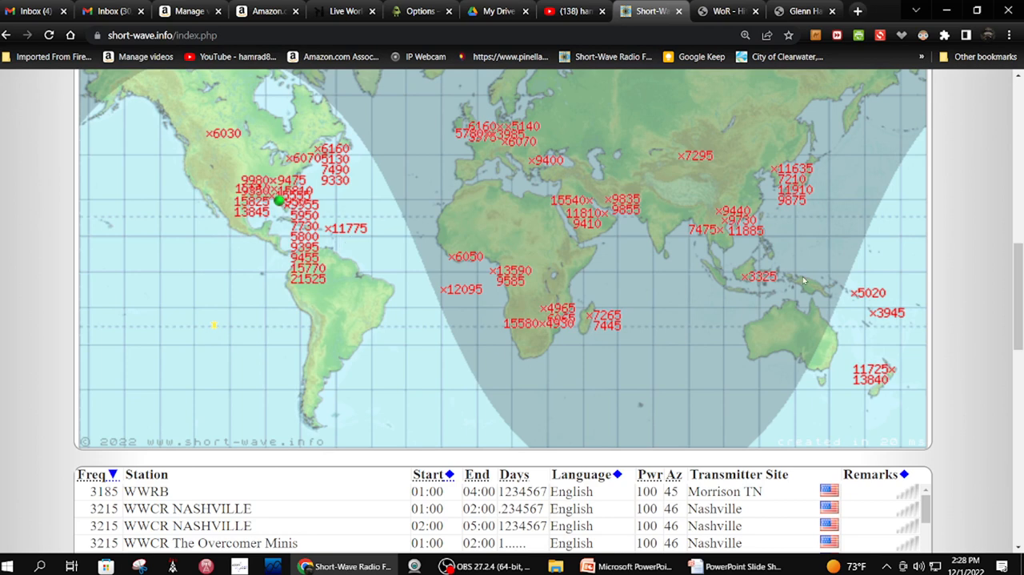
mouse_move(752, 216)
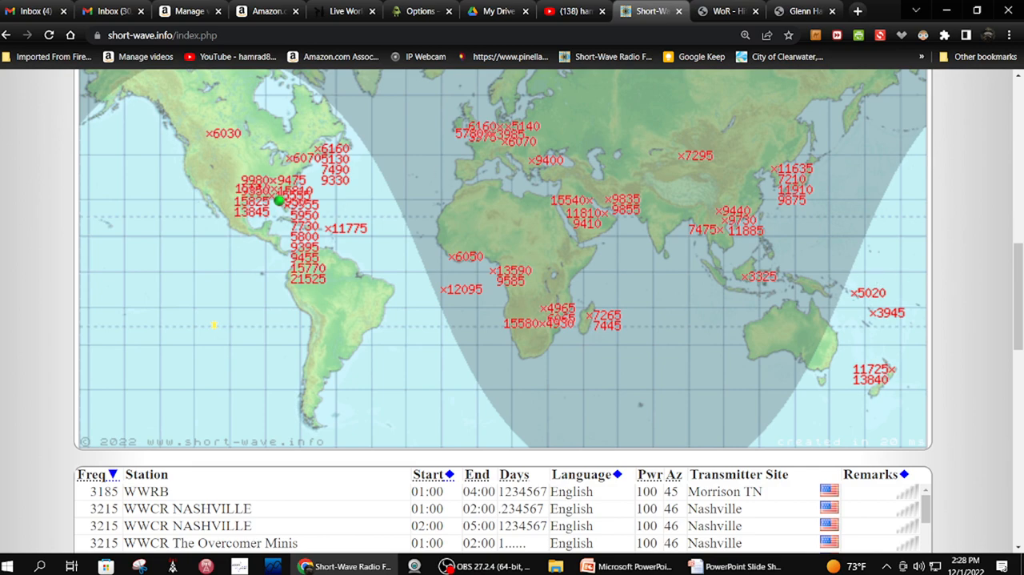
scroll(down, 3)
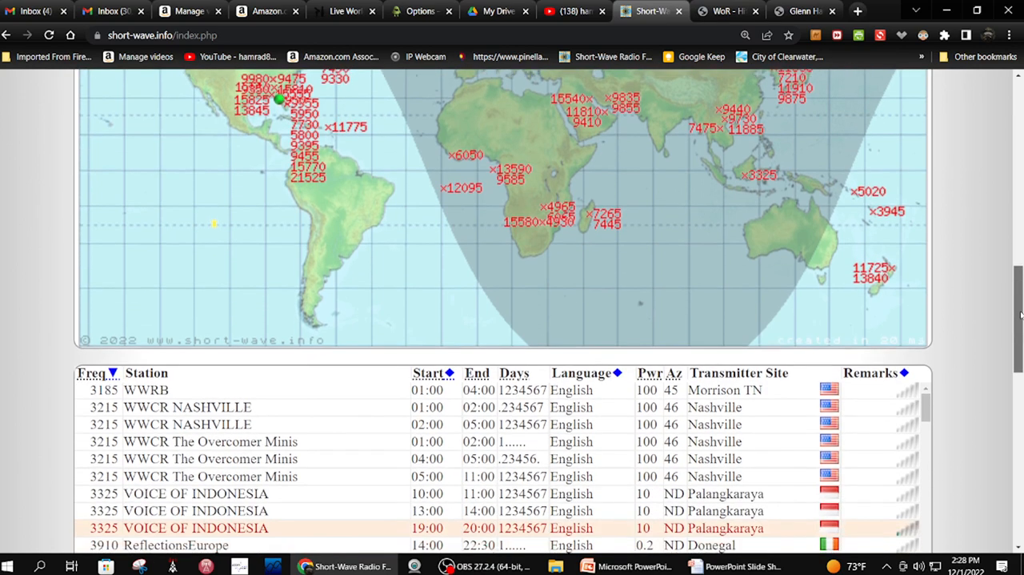
scroll(down, 3)
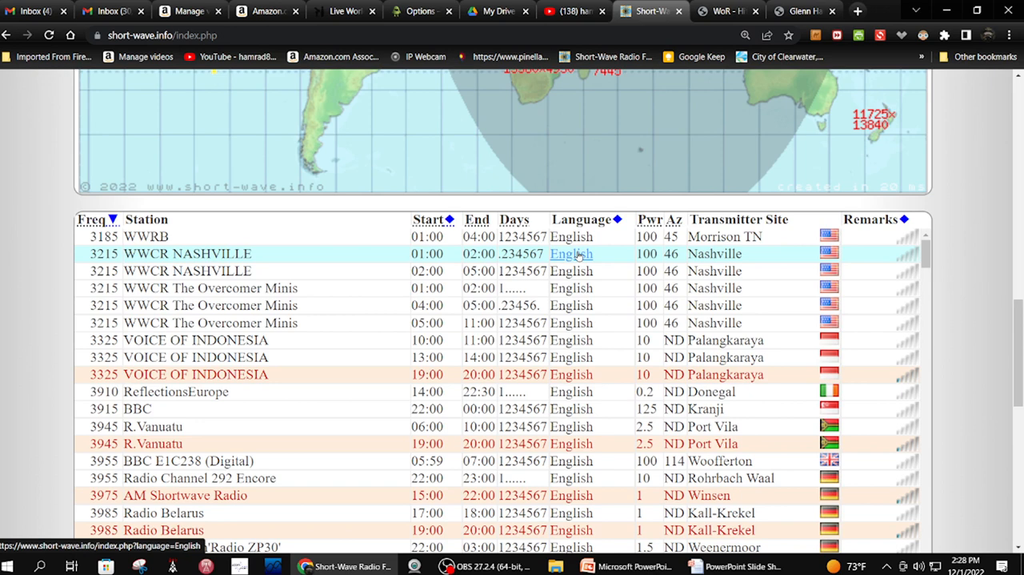
mouse_move(448, 231)
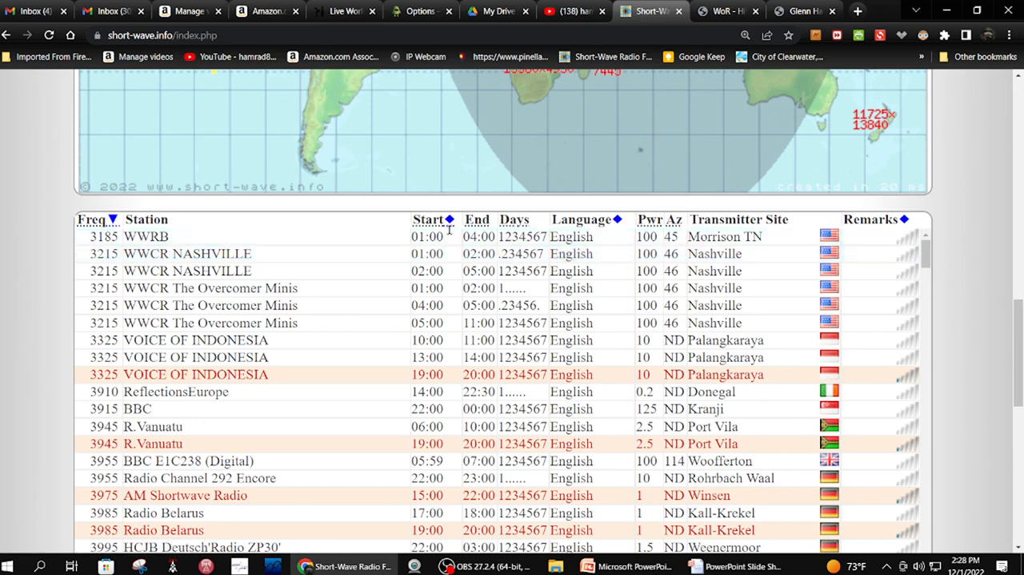
mouse_move(605, 231)
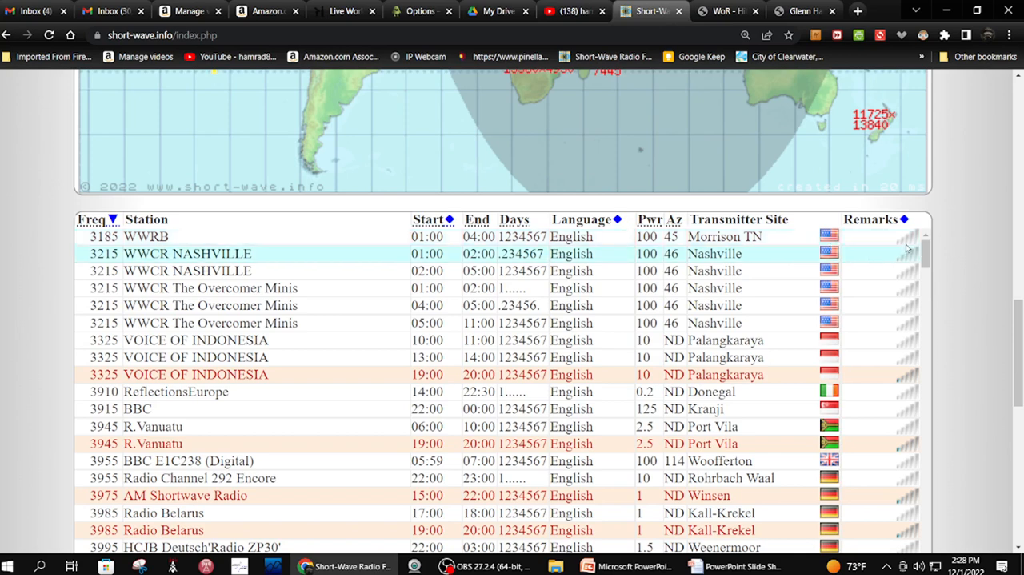
mouse_move(906, 381)
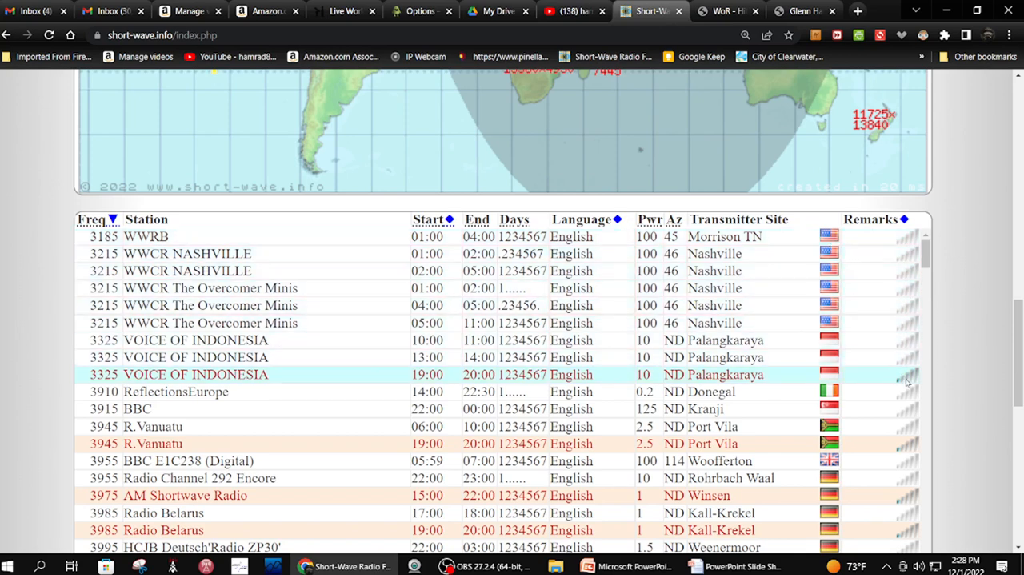
mouse_move(904, 377)
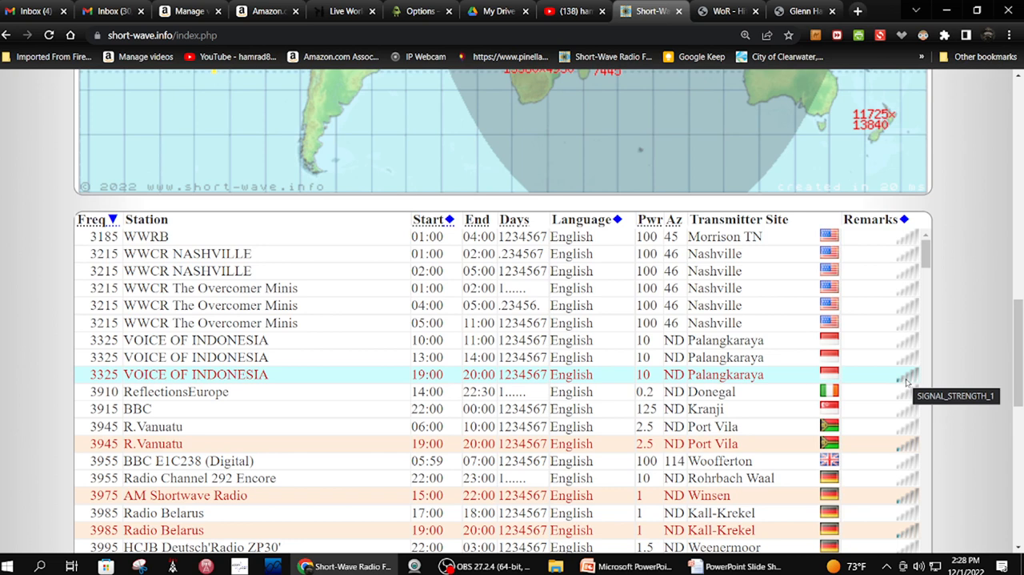
mouse_move(918, 360)
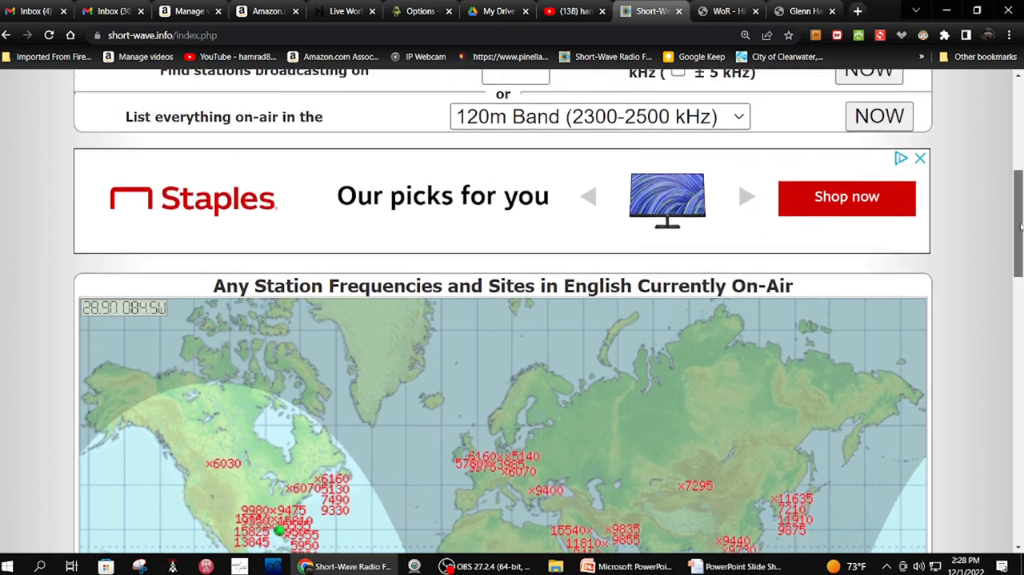
Enter 6995 in 'Find stations broadcasting on' and tick the ±5 kHz tolerance
scroll(up, 3)
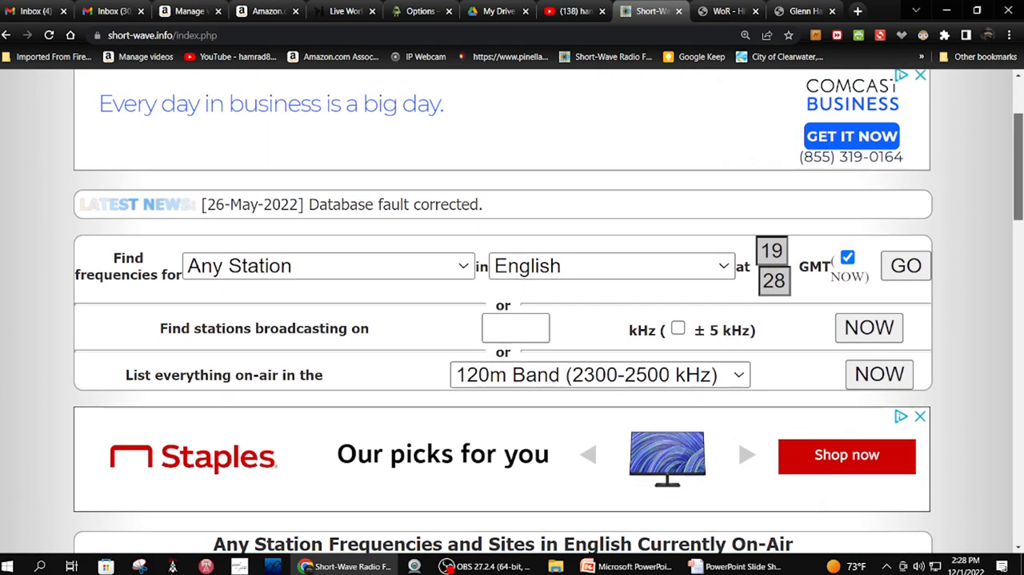
scroll(down, 3)
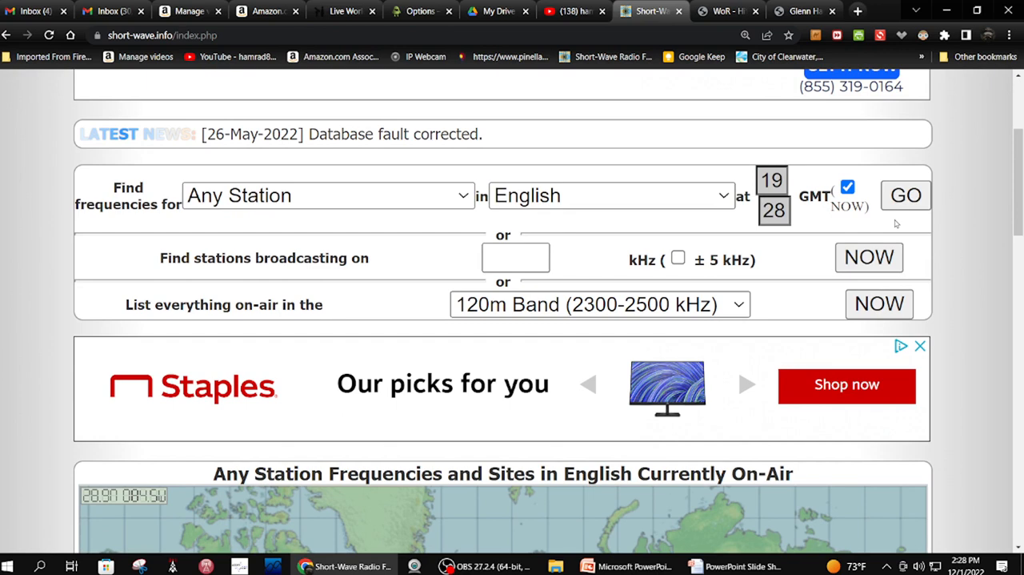
mouse_move(184, 279)
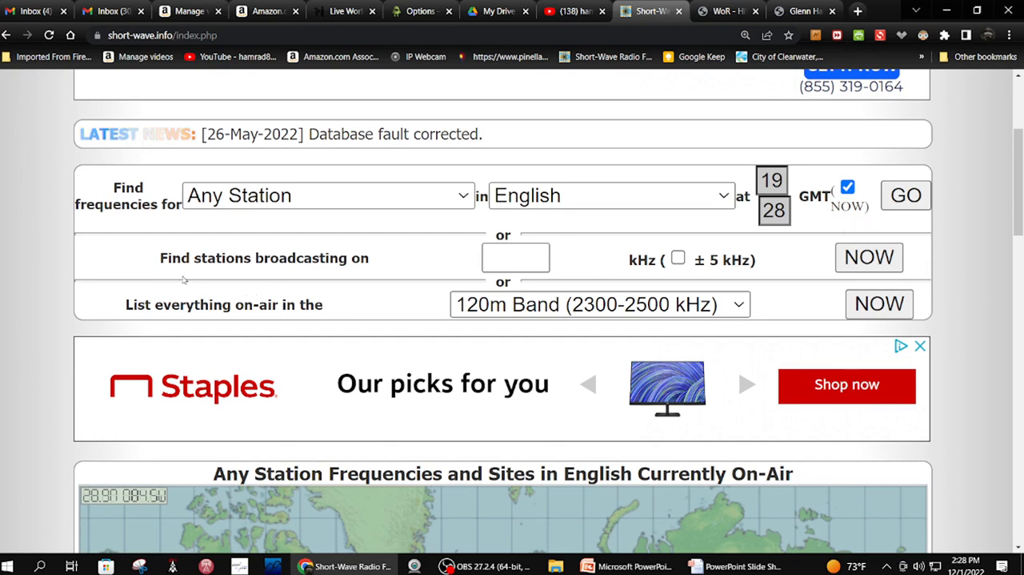
mouse_move(616, 269)
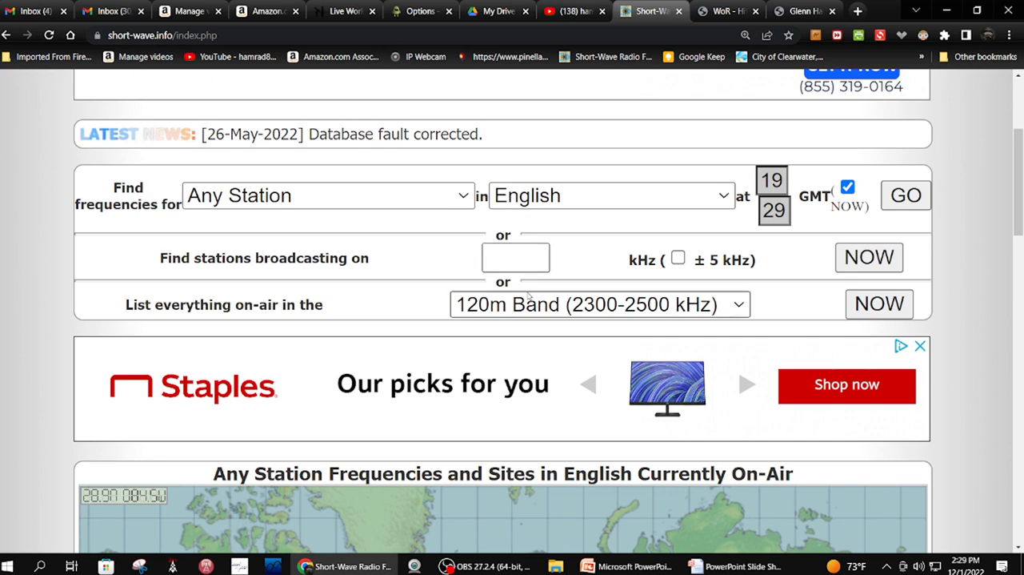
click(515, 256)
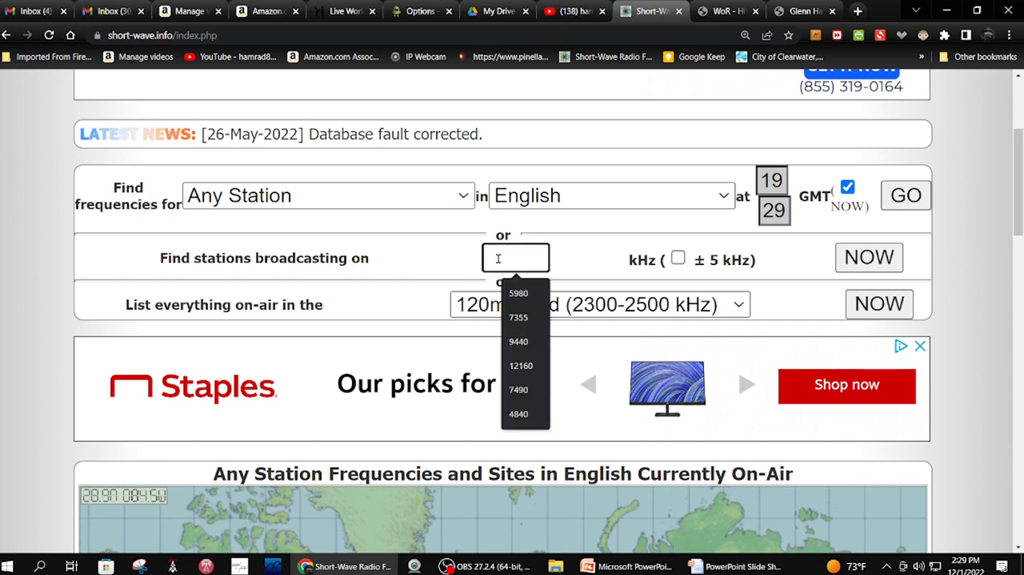
text(6)
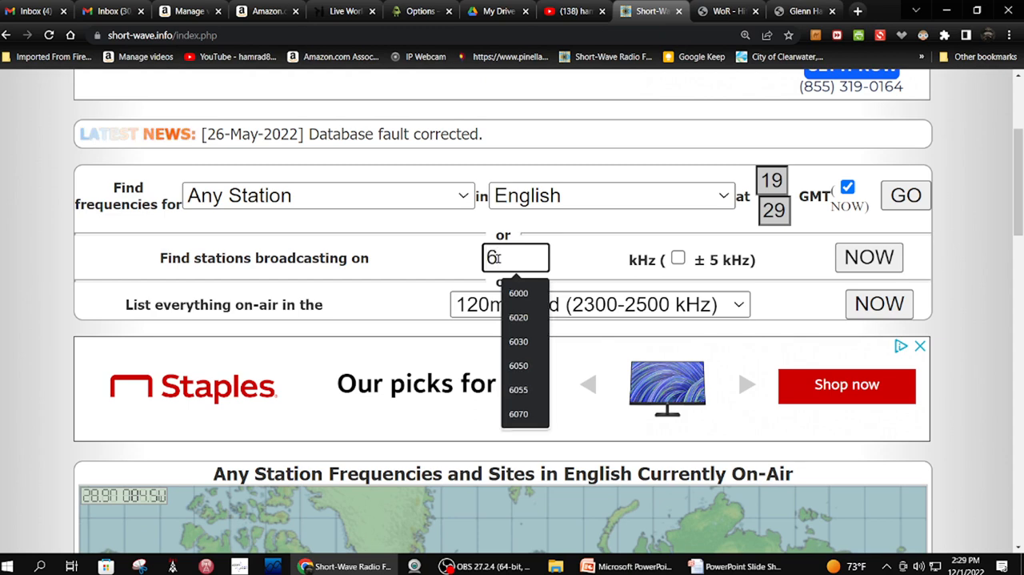
text(995)
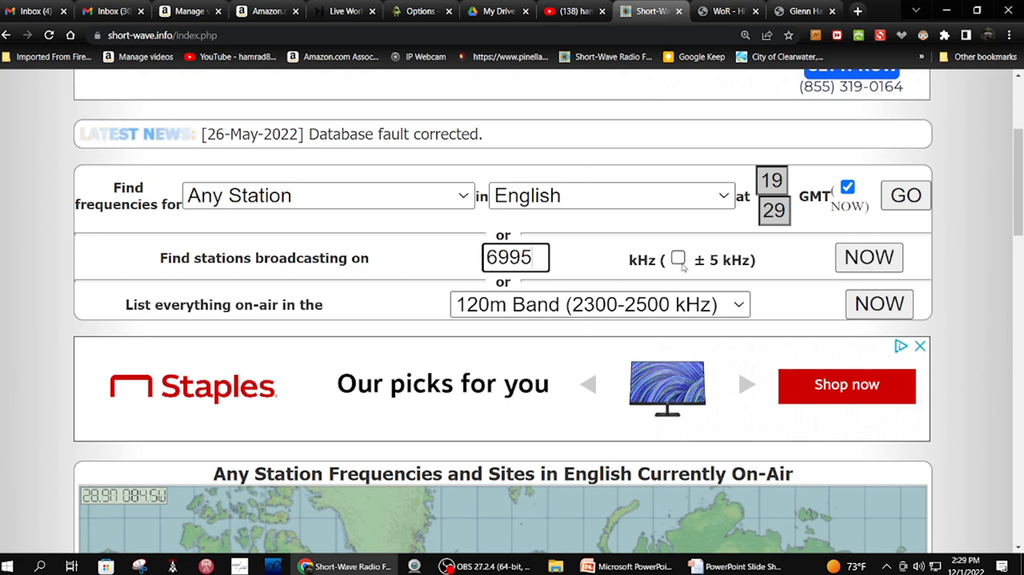
click(678, 257)
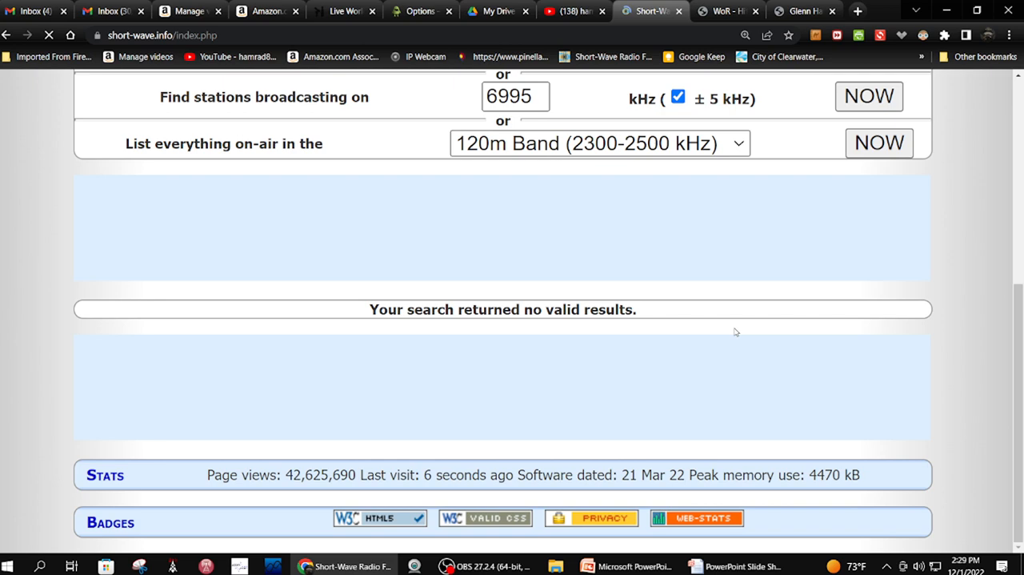
Choose 31m Band (9300-9995 kHz) and list everything on air now with the station map
scroll(up, 3)
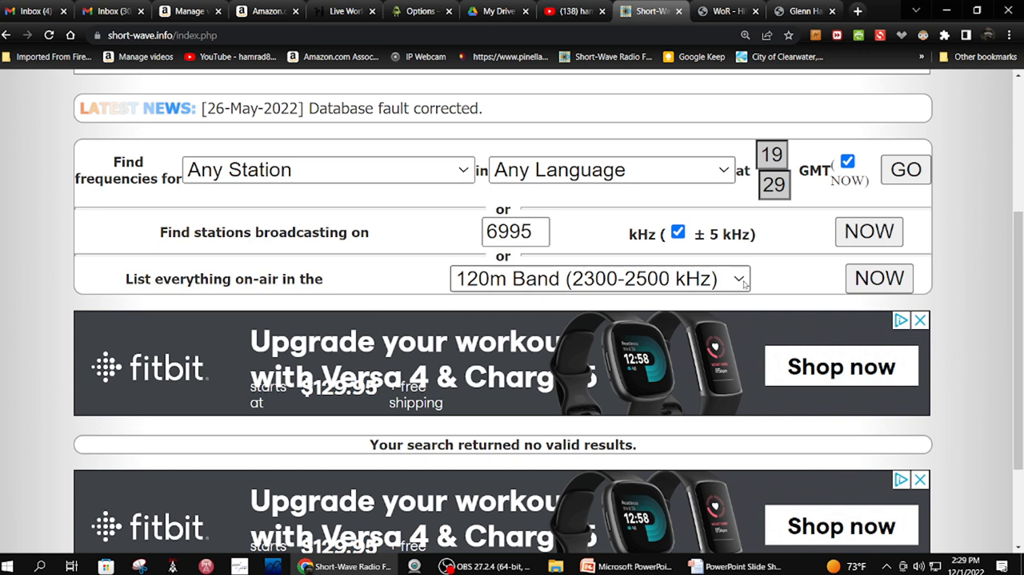
click(600, 278)
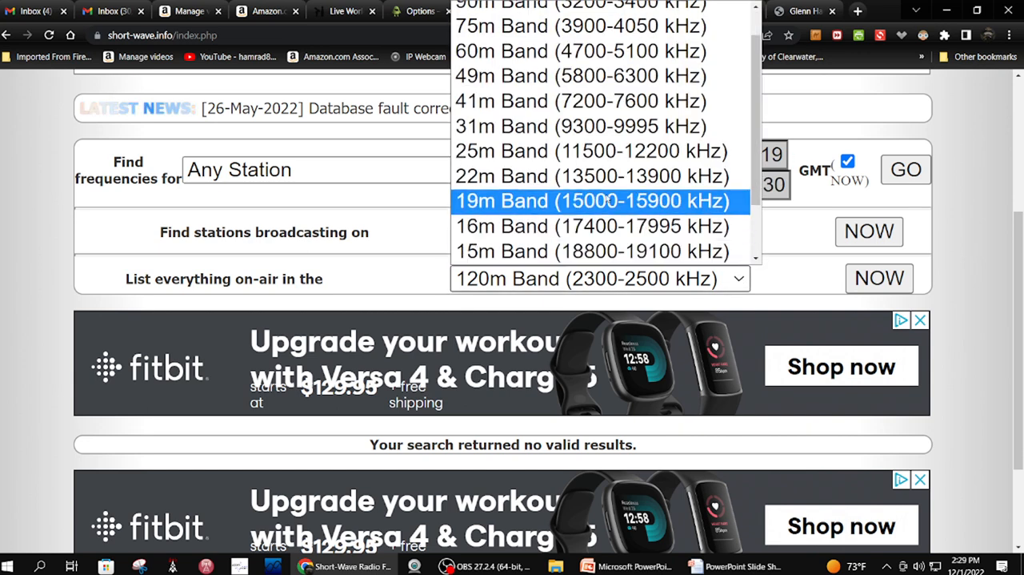
click(579, 125)
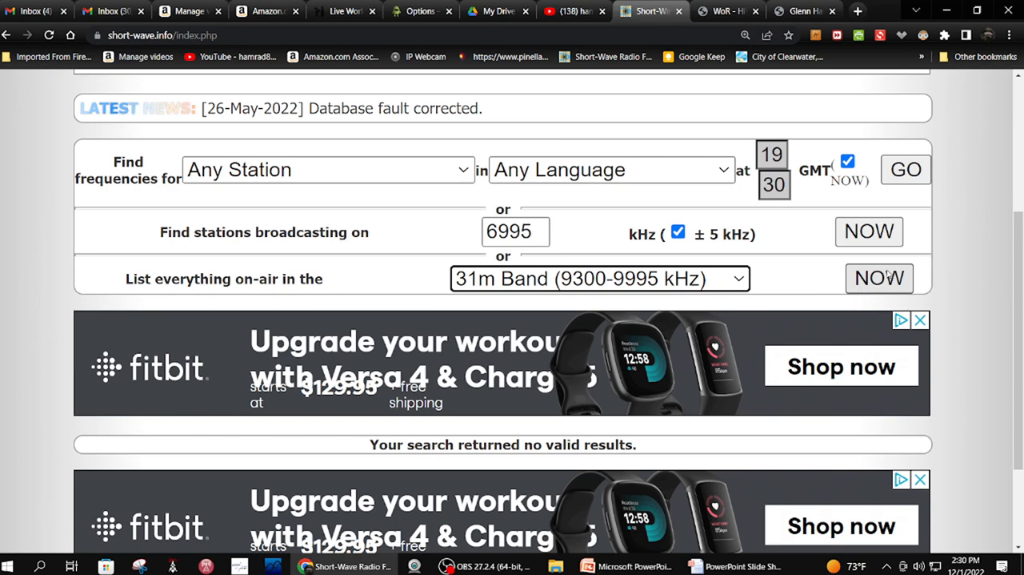
click(879, 278)
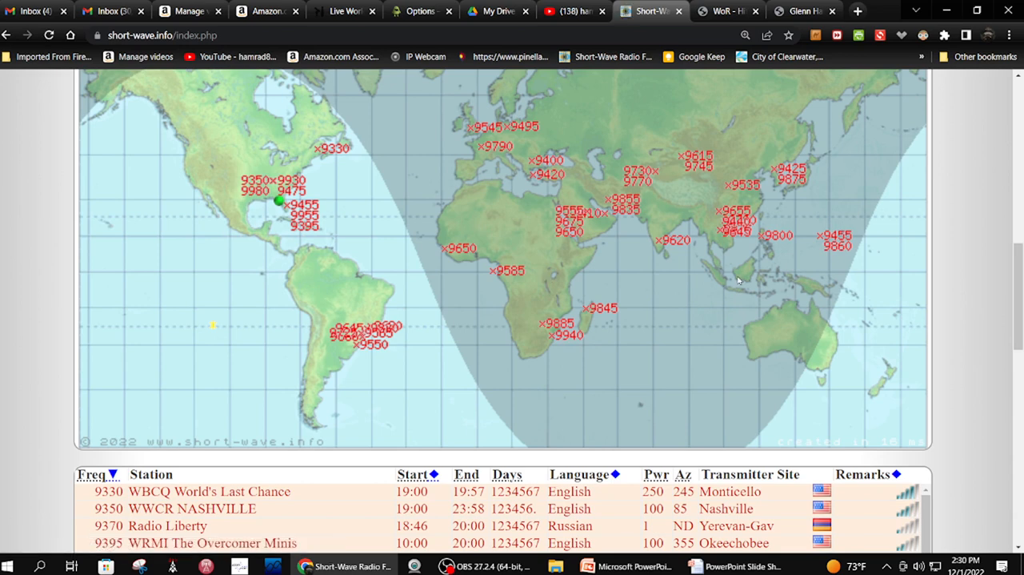
mouse_move(819, 318)
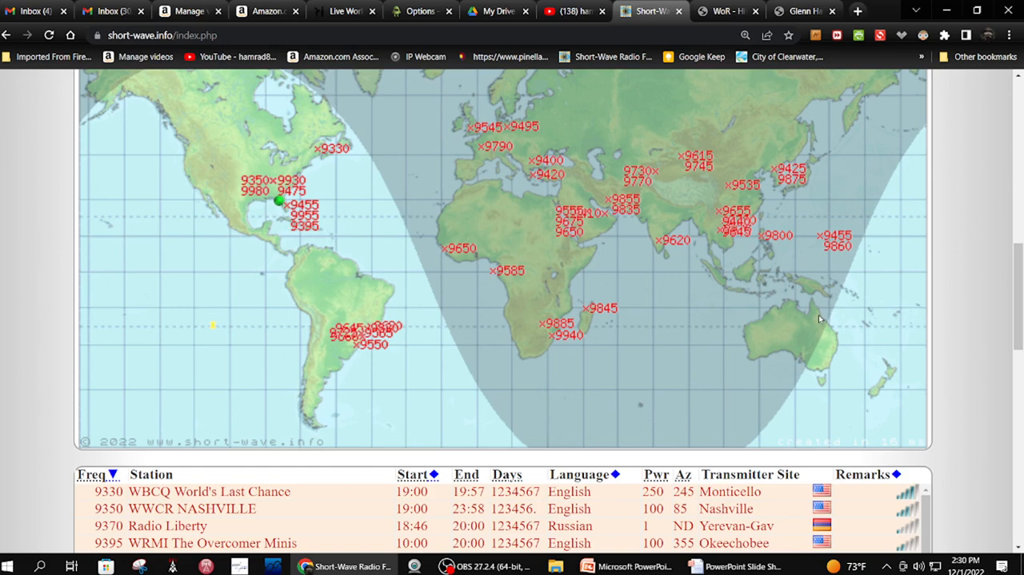
scroll(down, 3)
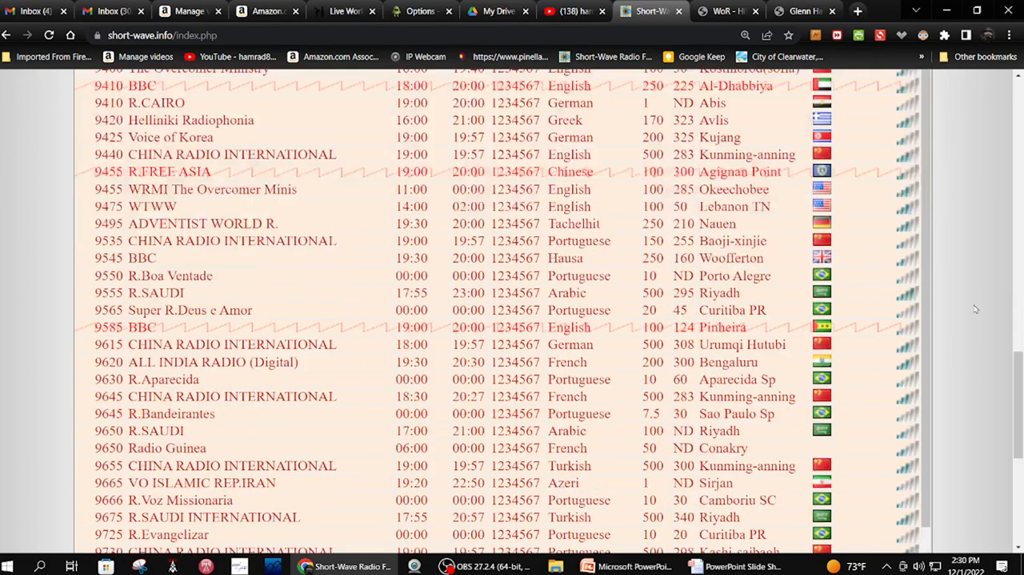
scroll(down, 3)
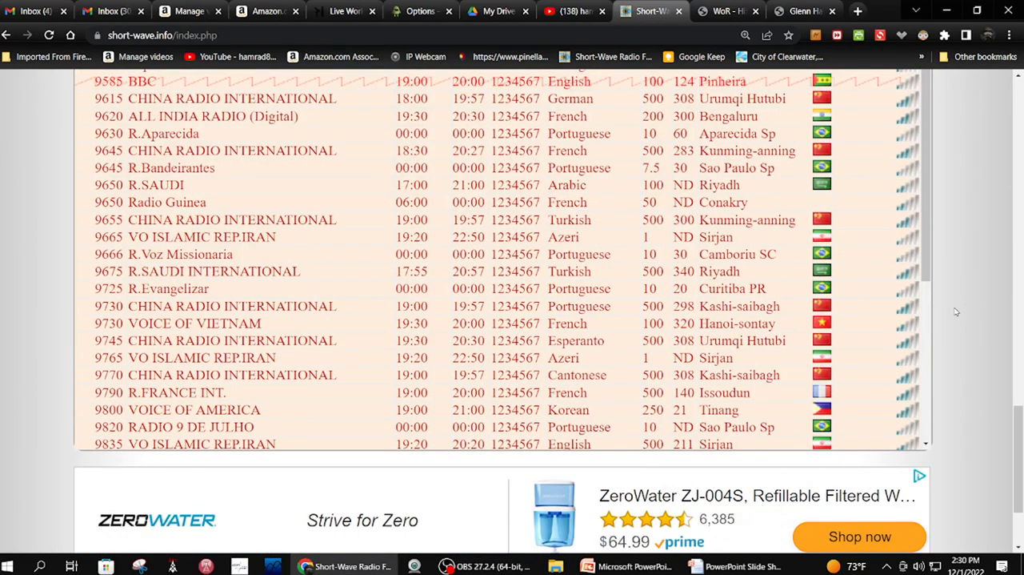
scroll(down, 3)
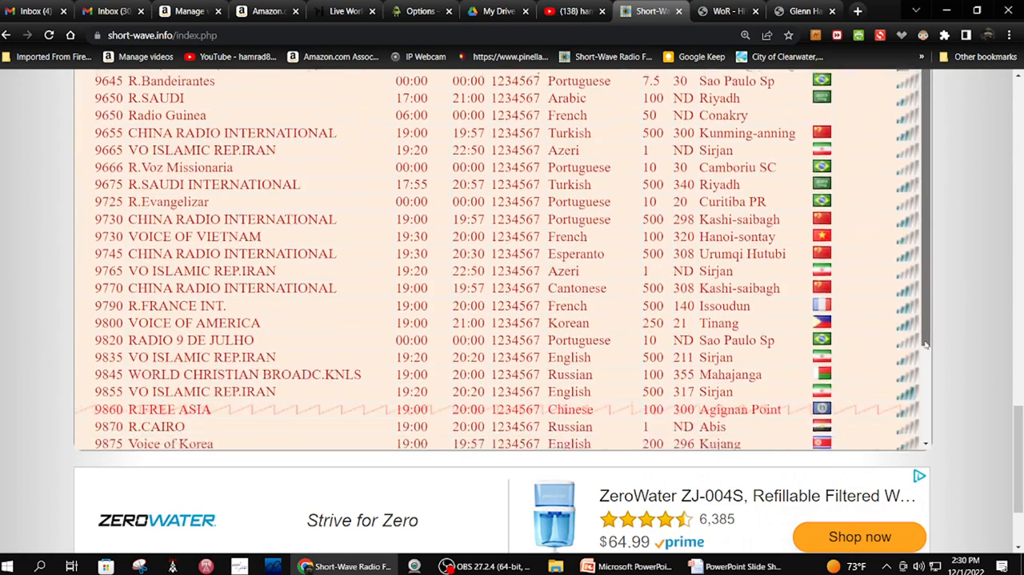
scroll(down, 3)
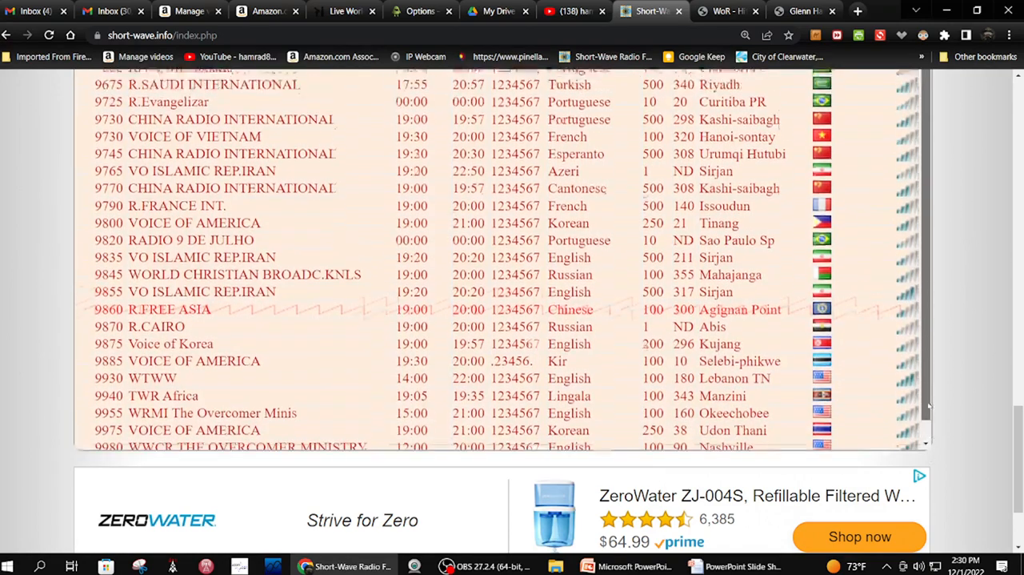
scroll(up, 3)
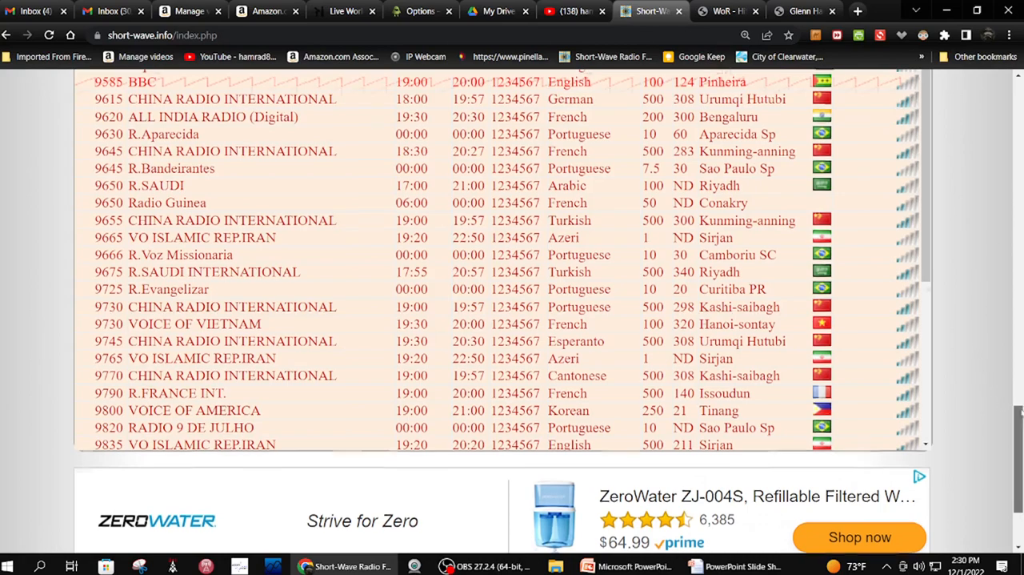
scroll(up, 3)
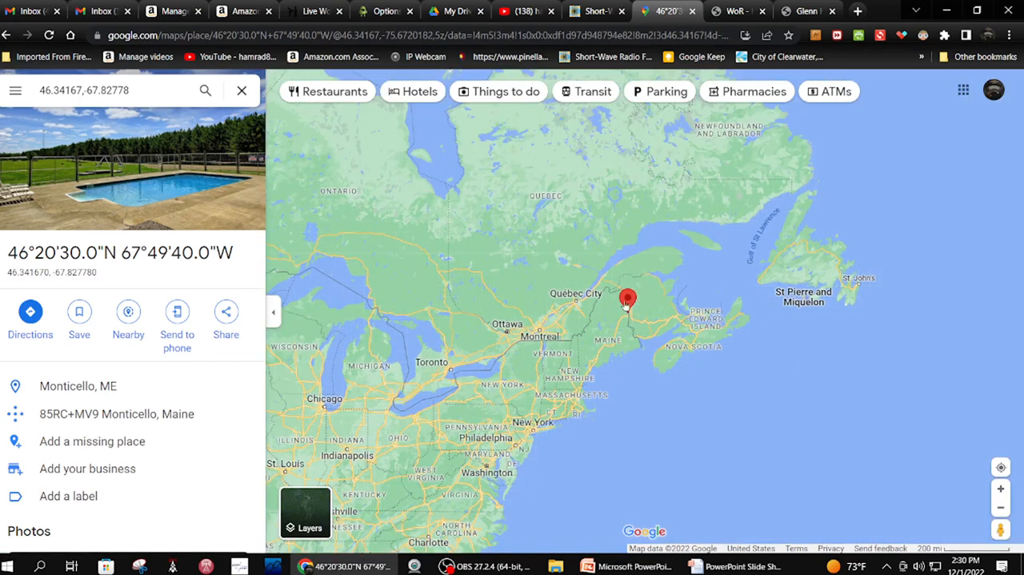
mouse_move(591, 285)
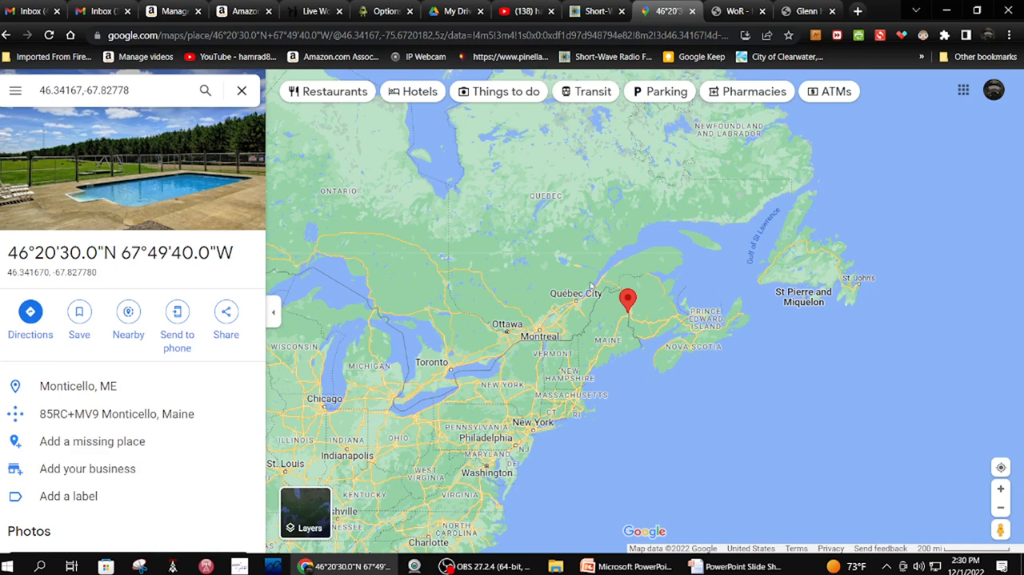
mouse_move(364, 168)
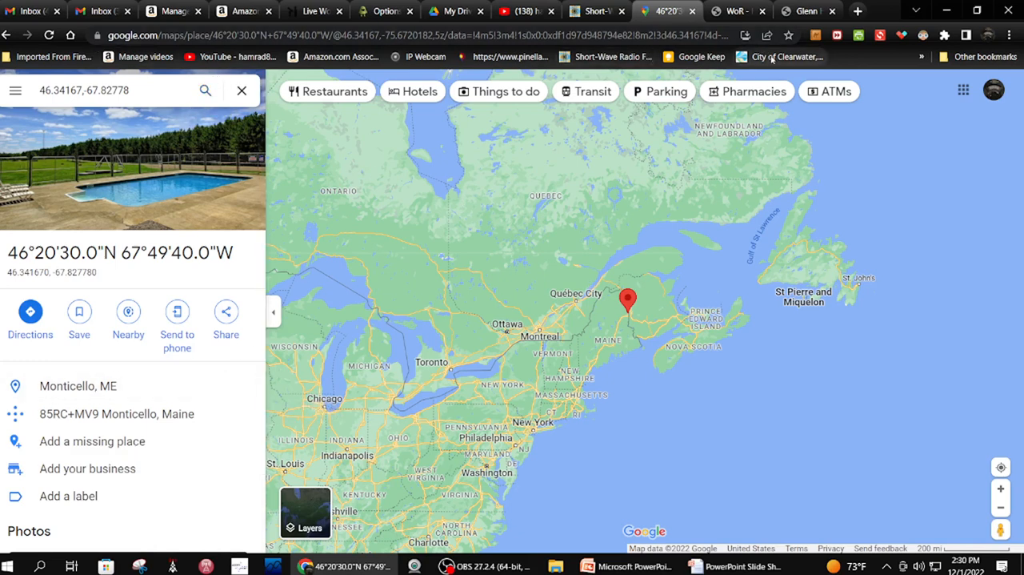
mouse_move(737, 9)
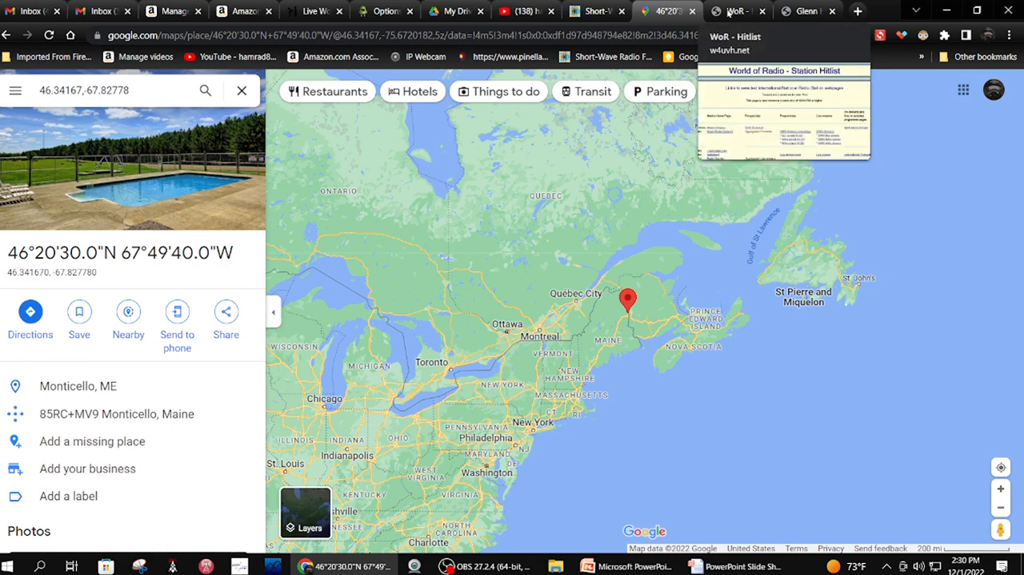
Leave the Monticello, ME map pin for the WoR - Hitlist tab of station websites and streams
click(733, 10)
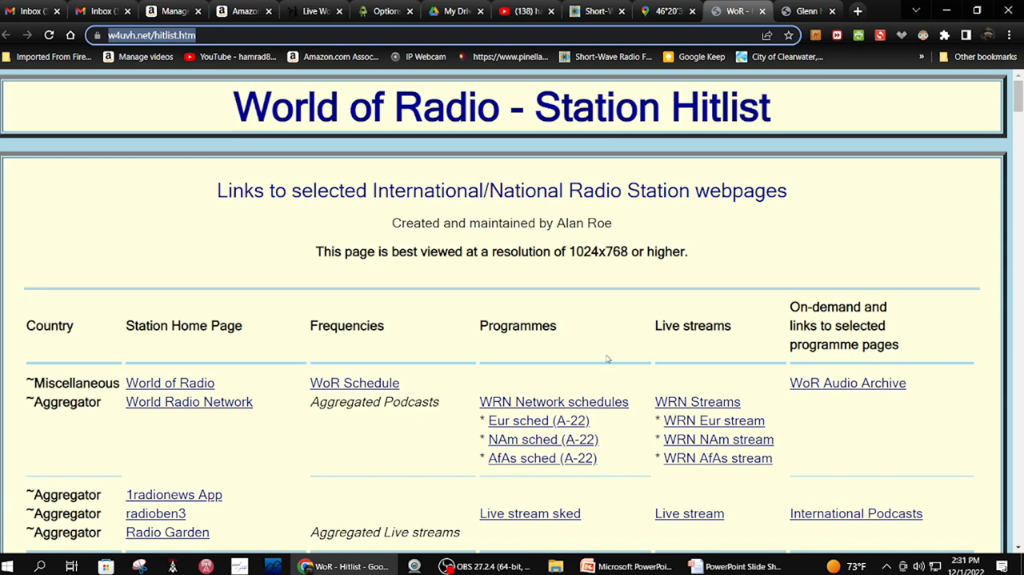
scroll(down, 3)
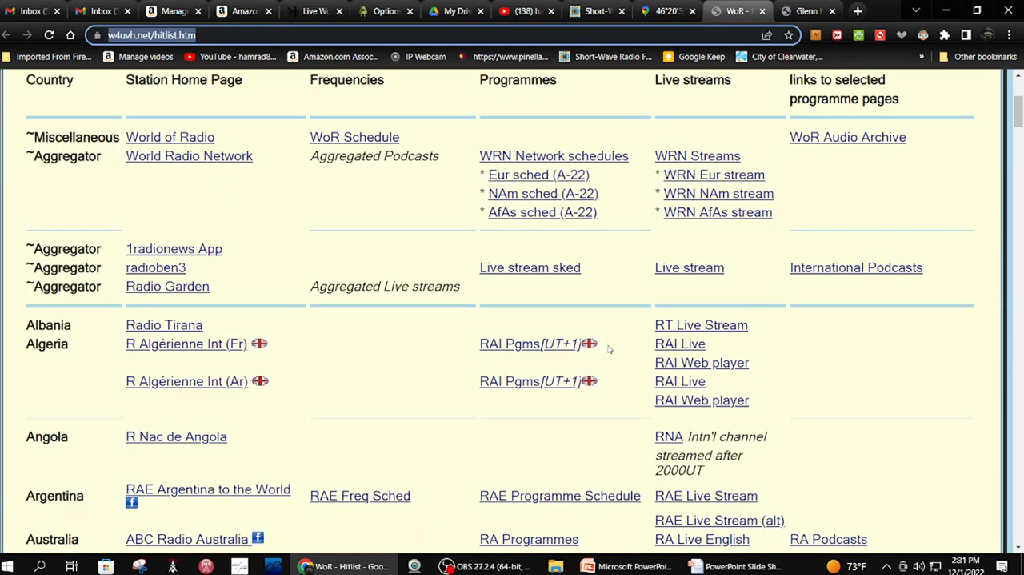
scroll(down, 3)
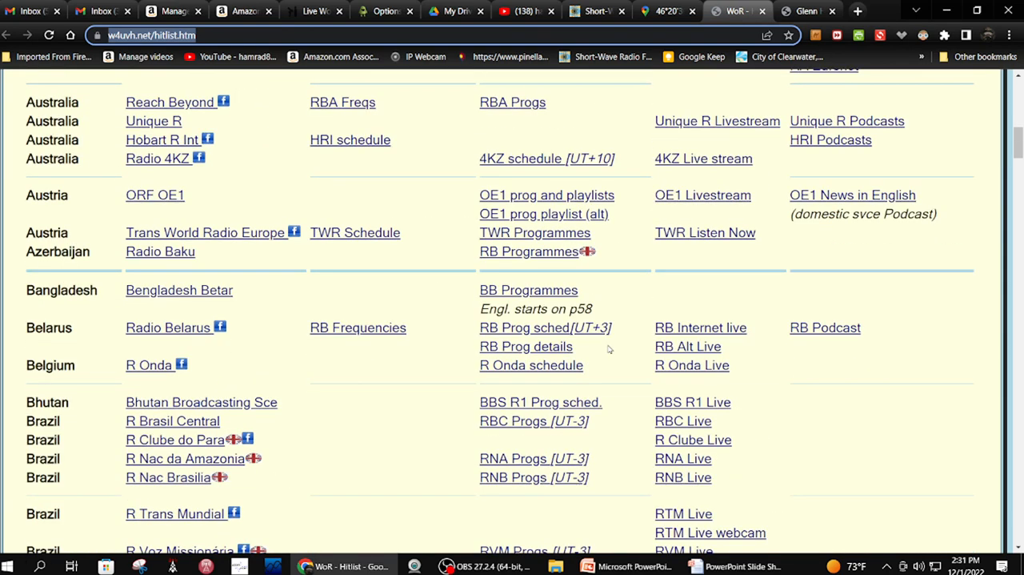
scroll(down, 3)
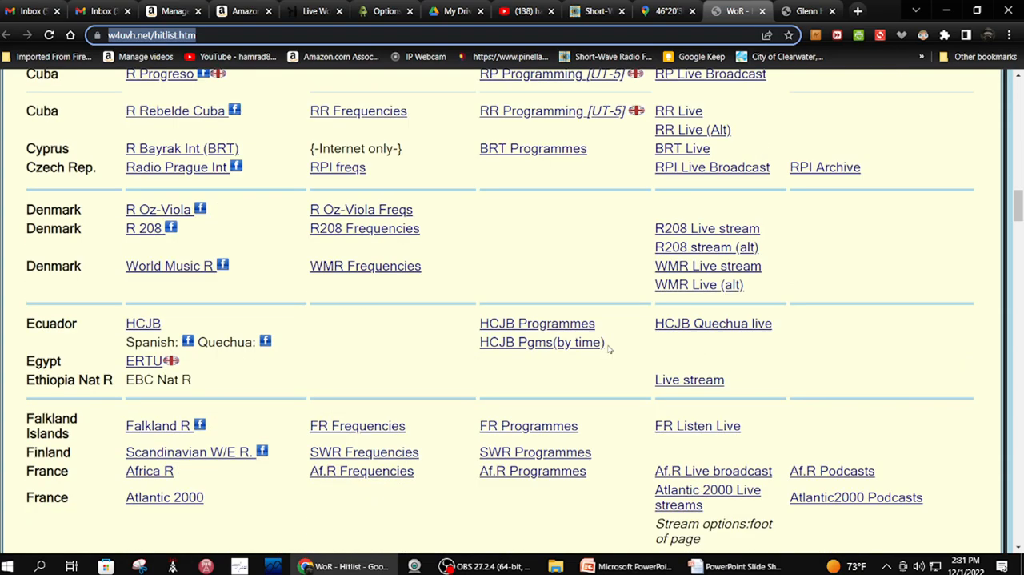
scroll(down, 3)
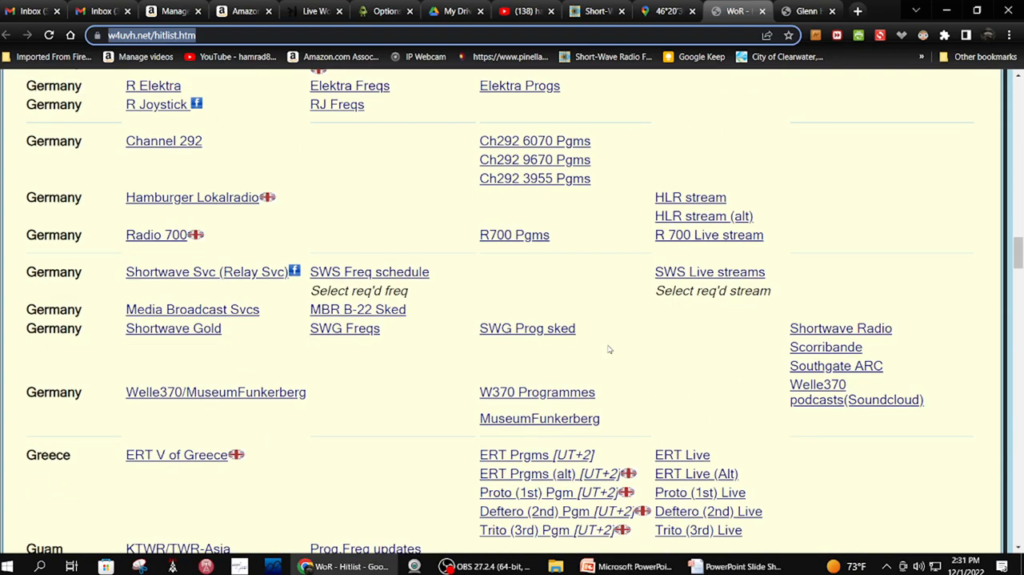
scroll(up, 3)
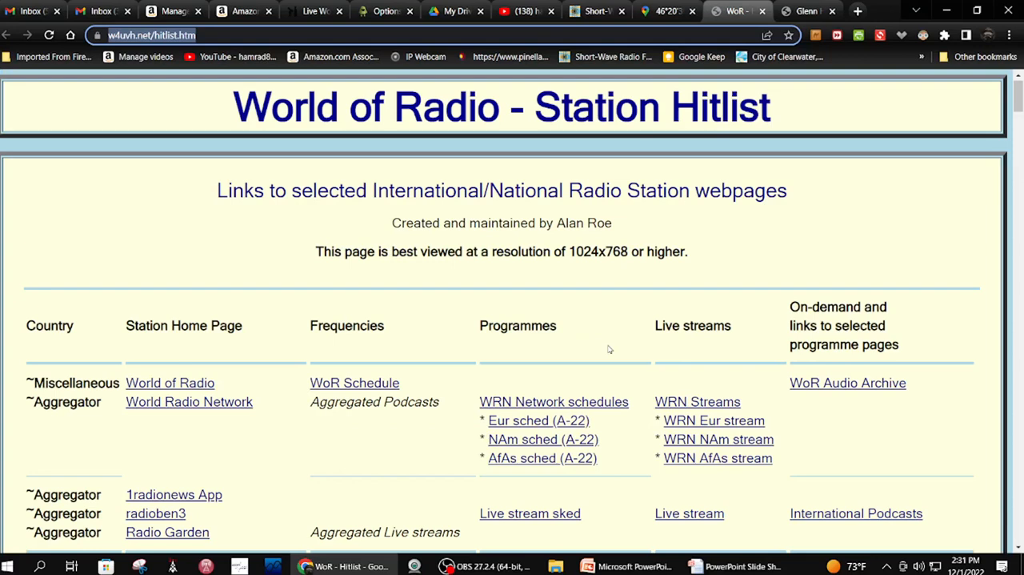
scroll(down, 3)
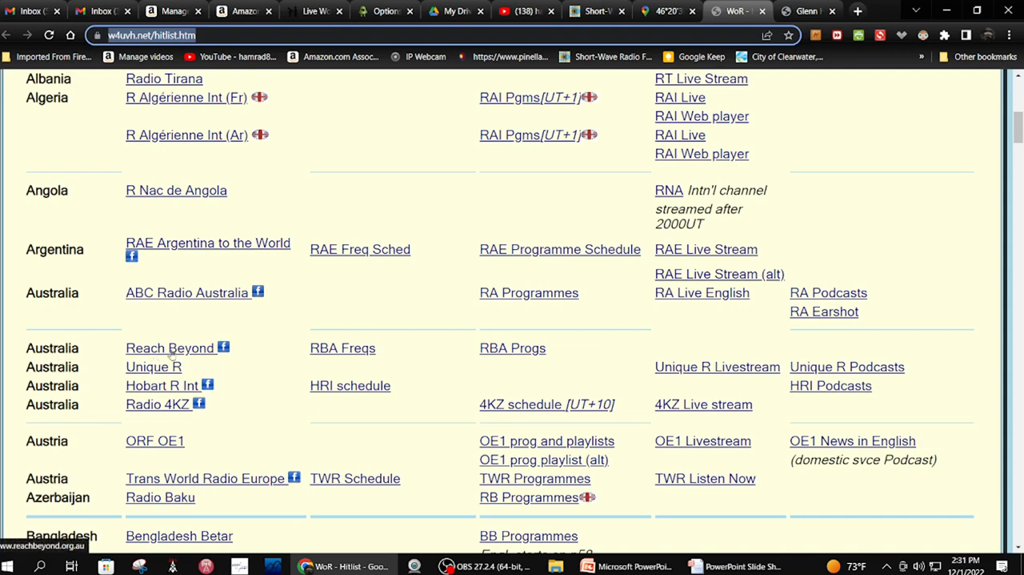
mouse_move(177, 356)
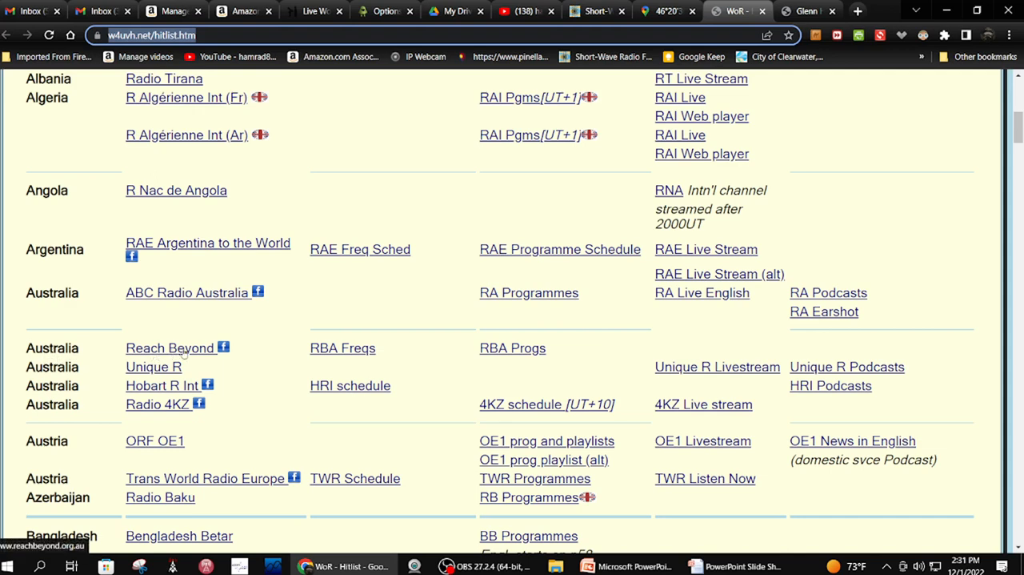
mouse_move(343, 347)
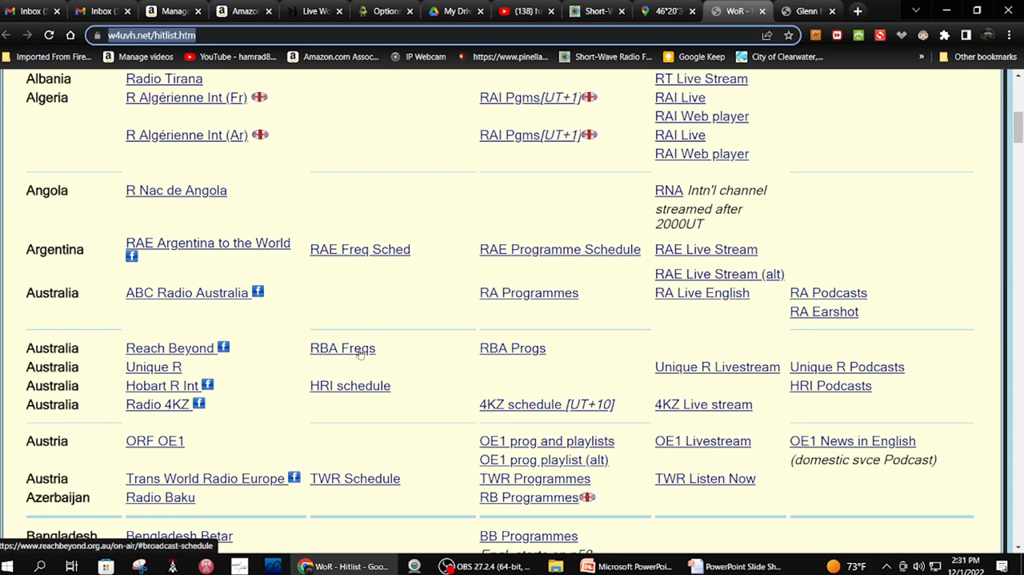
mouse_move(360, 356)
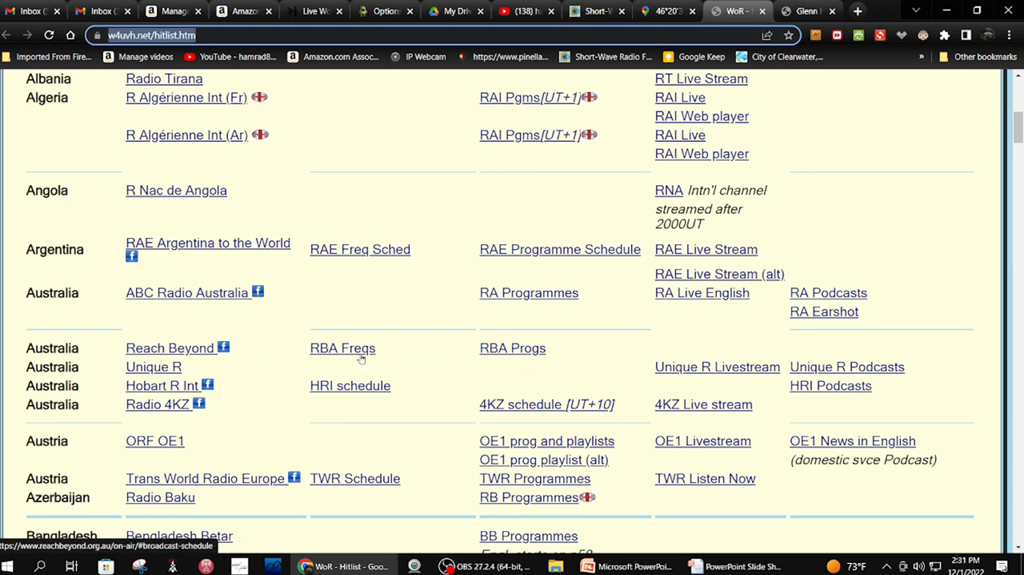
mouse_move(519, 355)
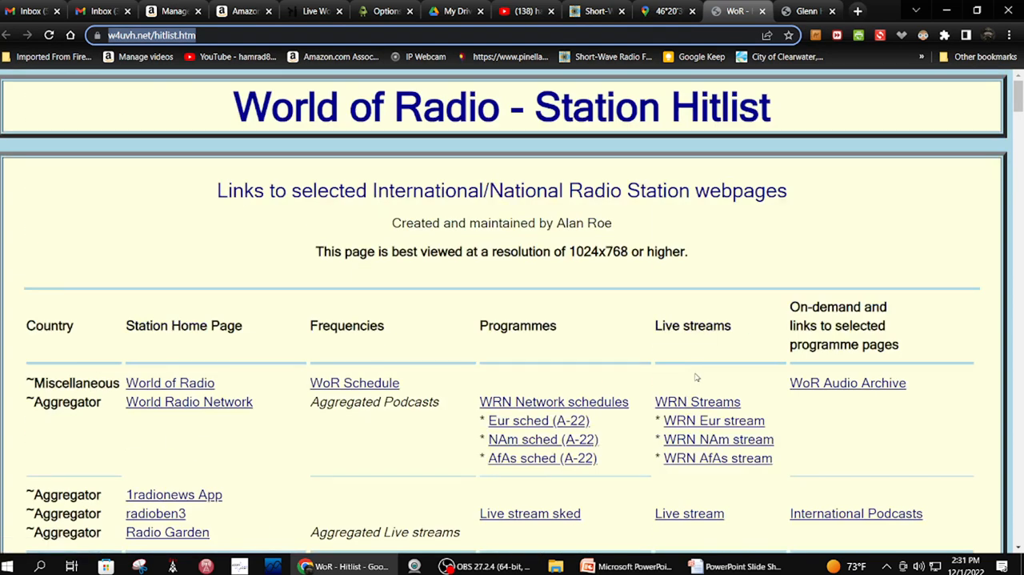
mouse_move(205, 340)
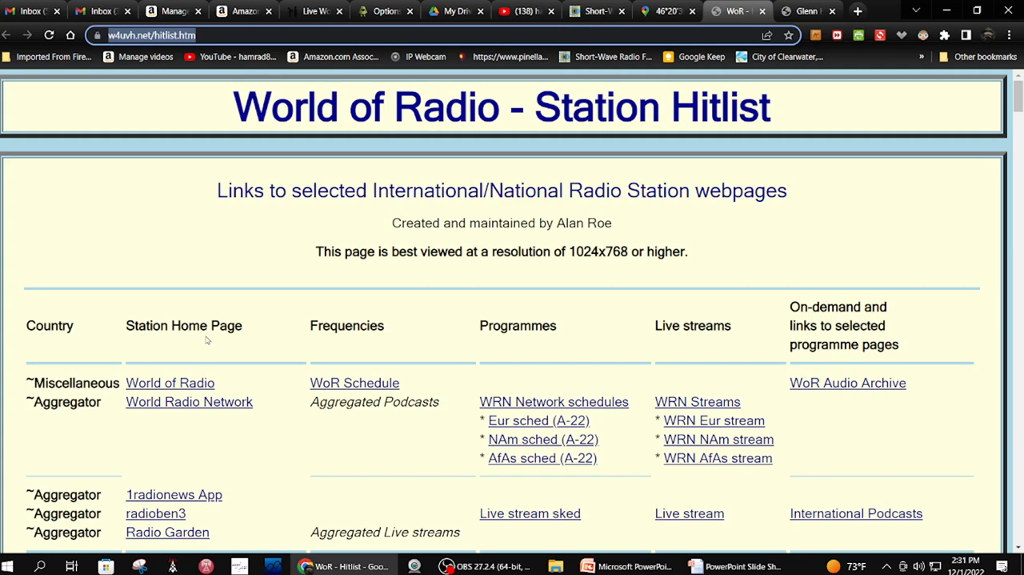
mouse_move(346, 341)
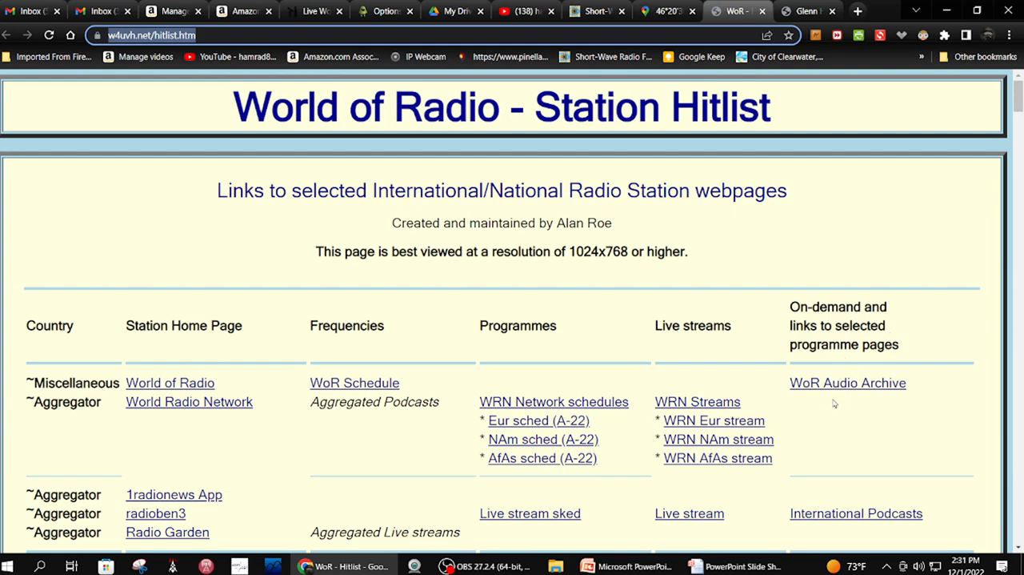
scroll(down, 3)
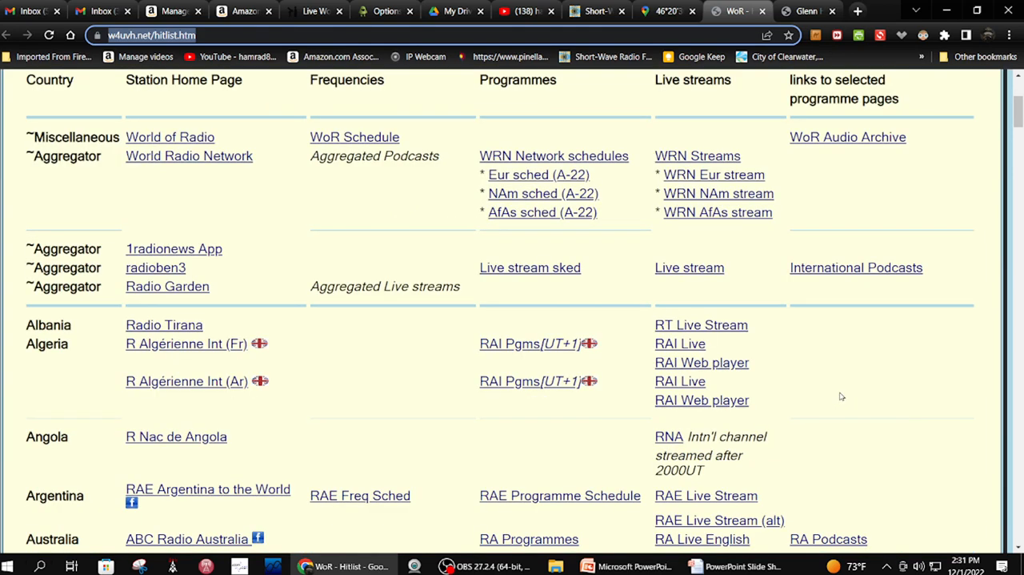
scroll(down, 3)
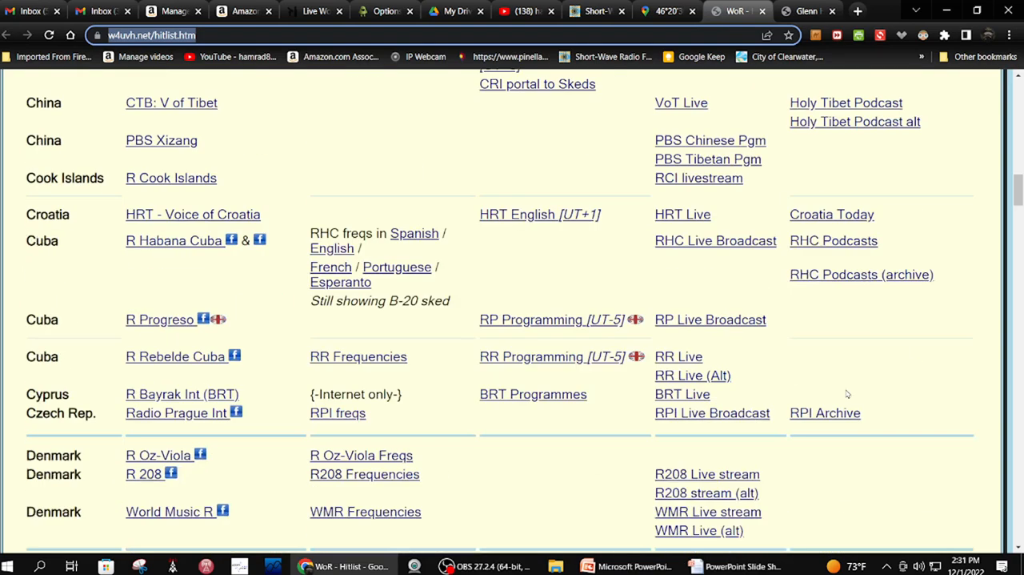
scroll(down, 3)
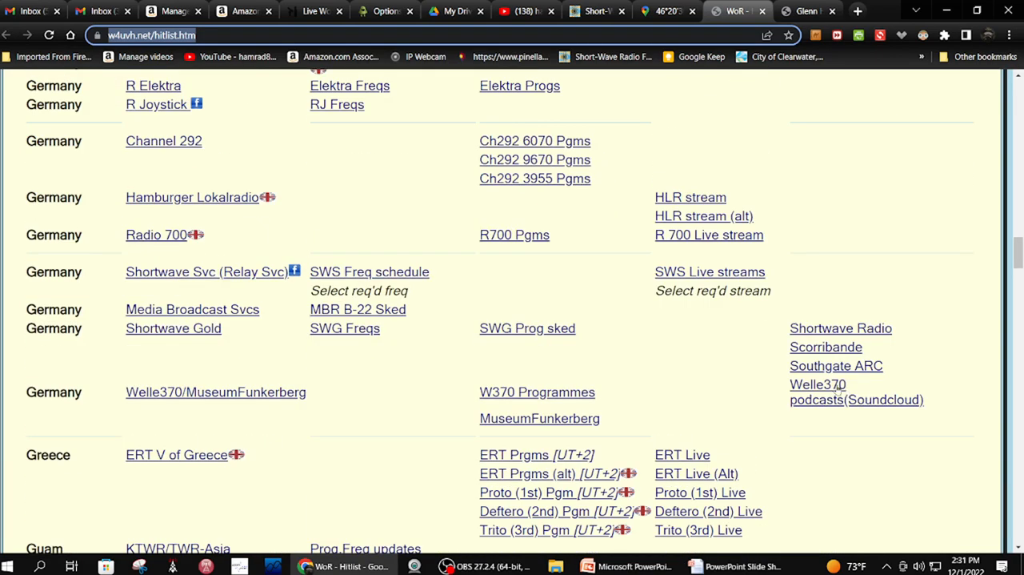
scroll(down, 3)
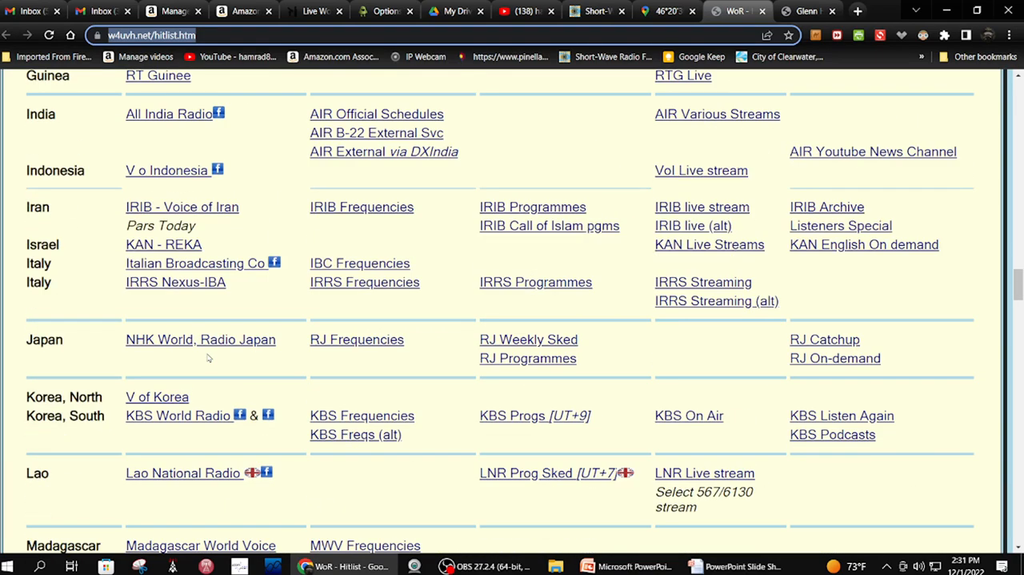
scroll(down, 3)
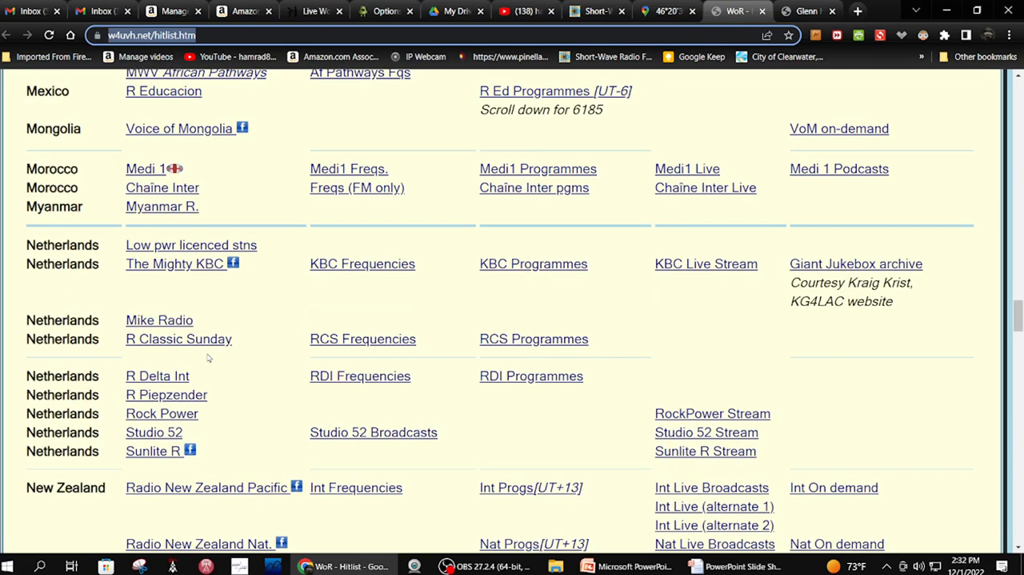
scroll(down, 3)
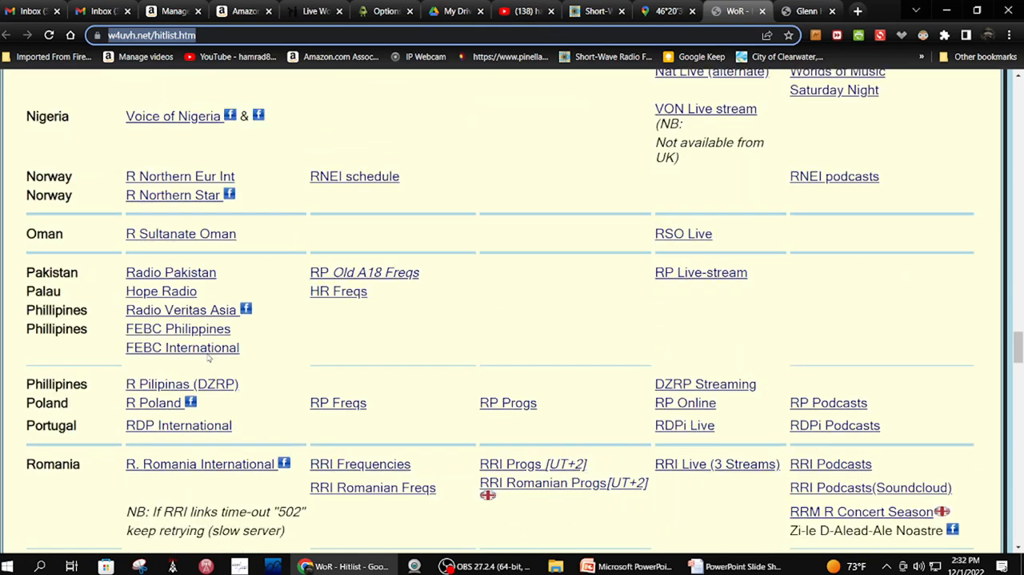
scroll(down, 3)
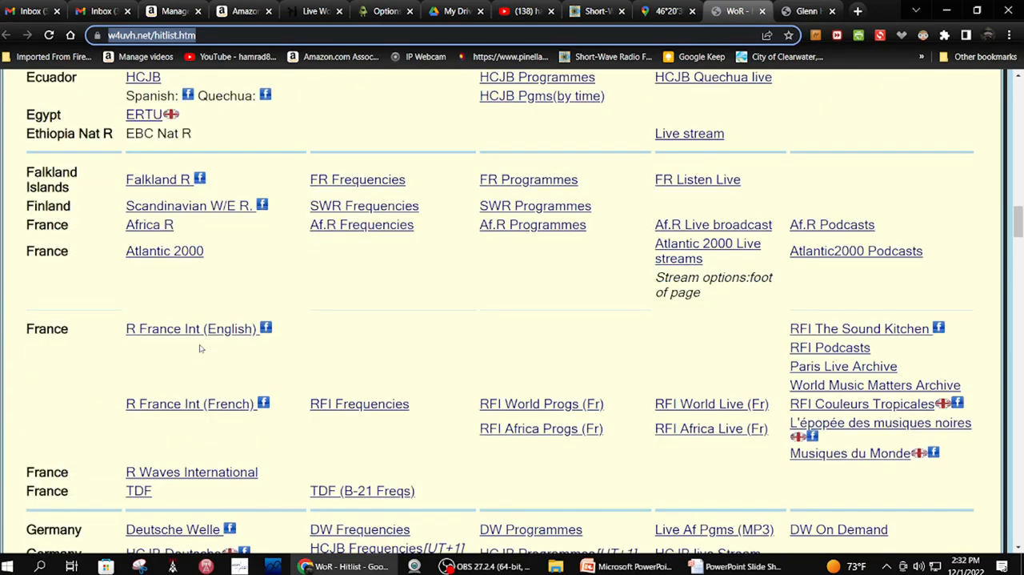
scroll(up, 3)
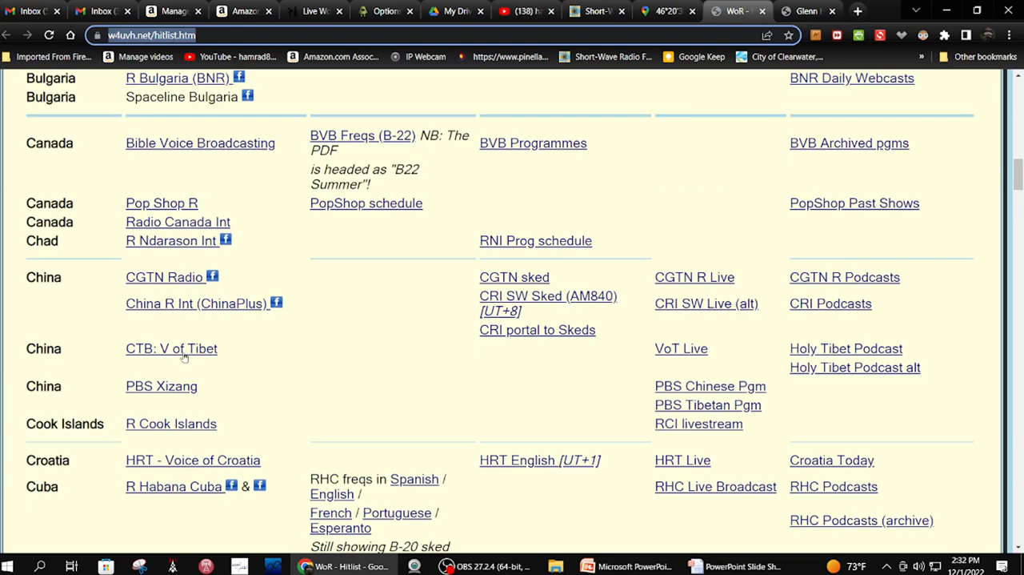
mouse_move(160, 384)
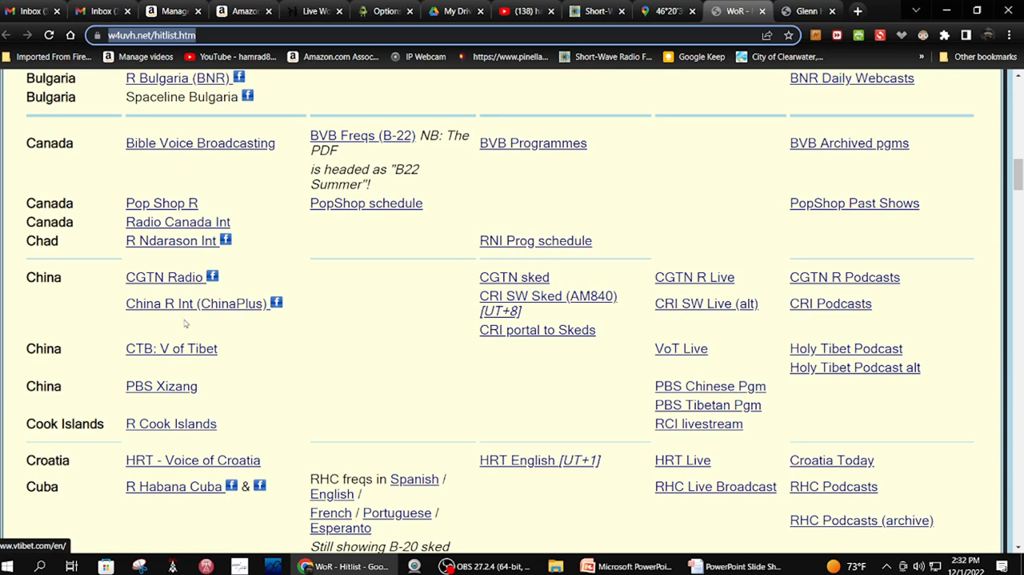
mouse_move(757, 290)
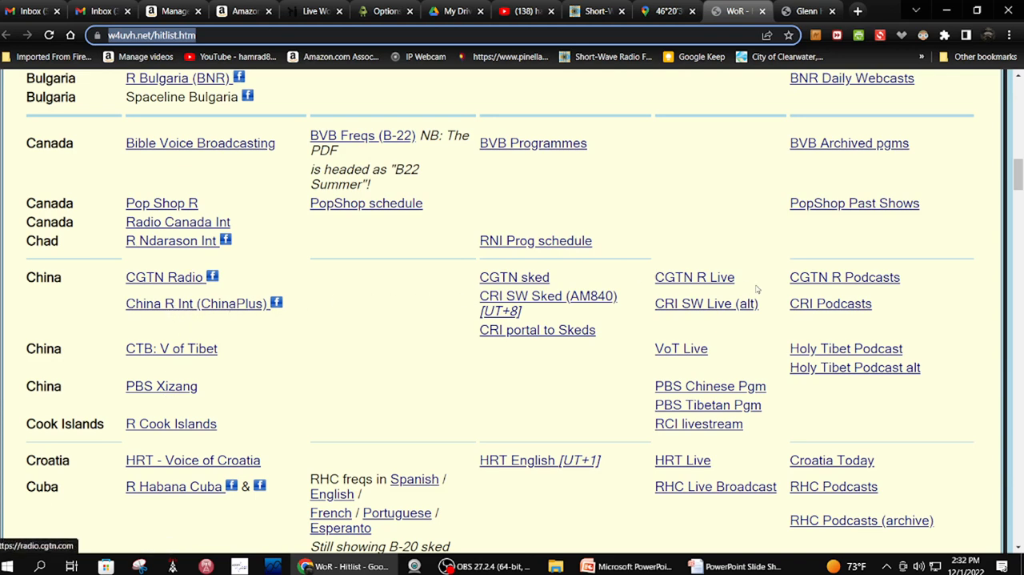
mouse_move(541, 329)
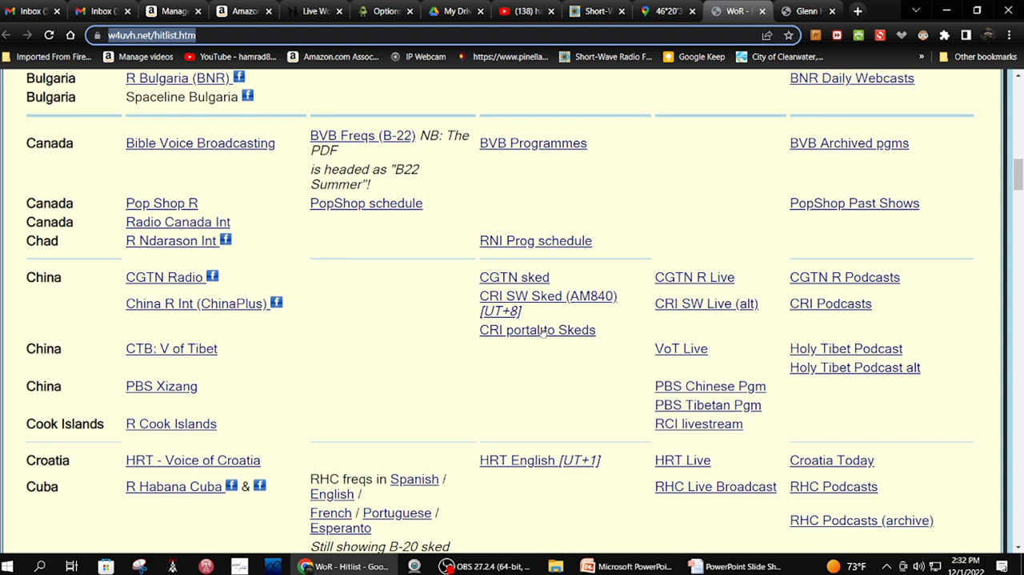
mouse_move(787, 310)
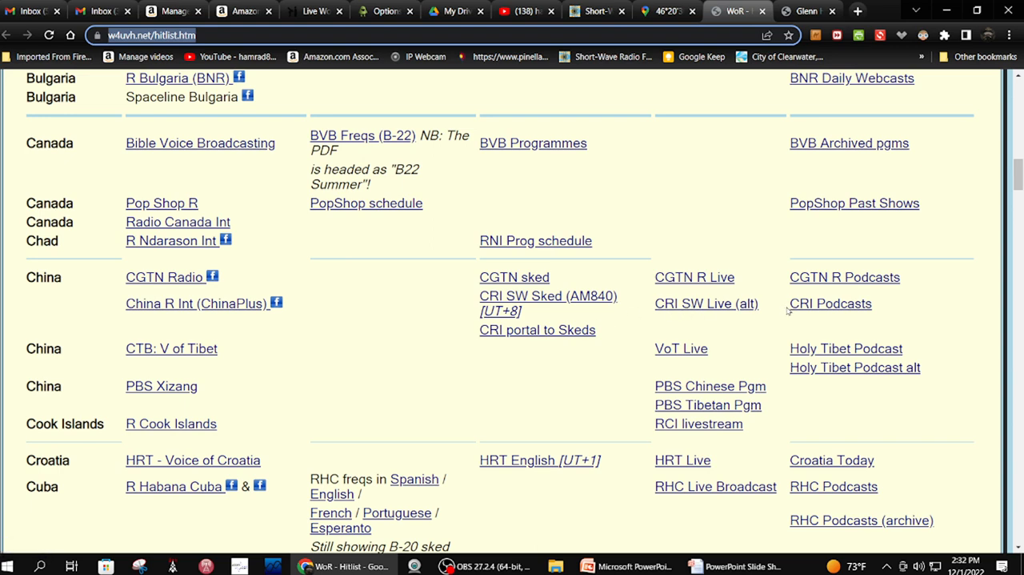
mouse_move(185, 296)
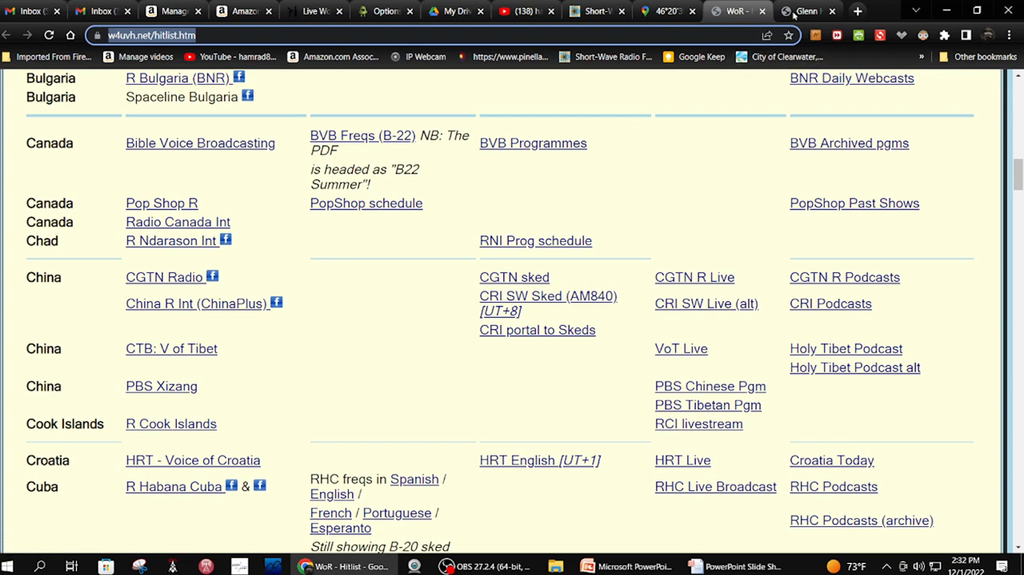
click(808, 10)
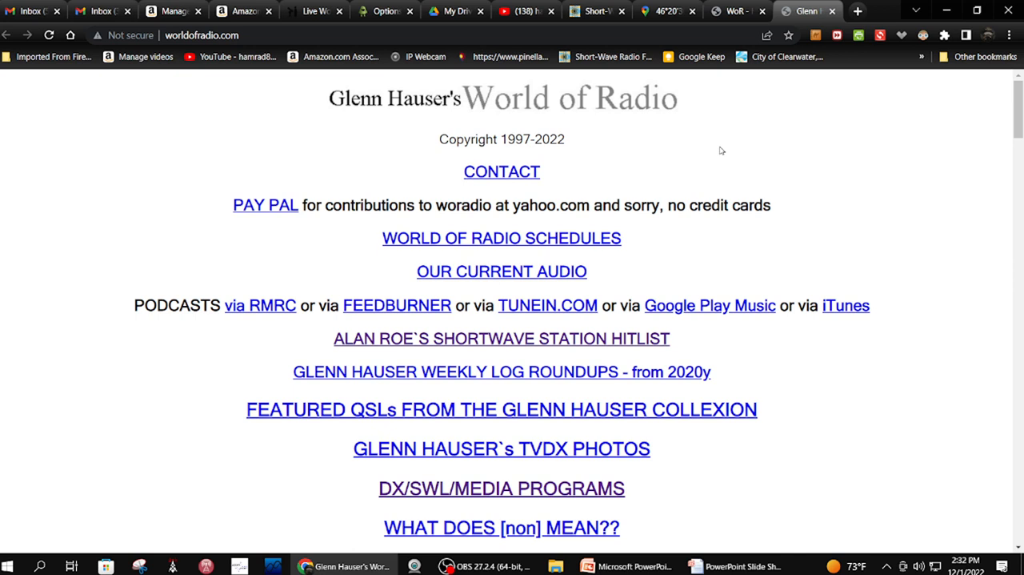
mouse_move(710, 160)
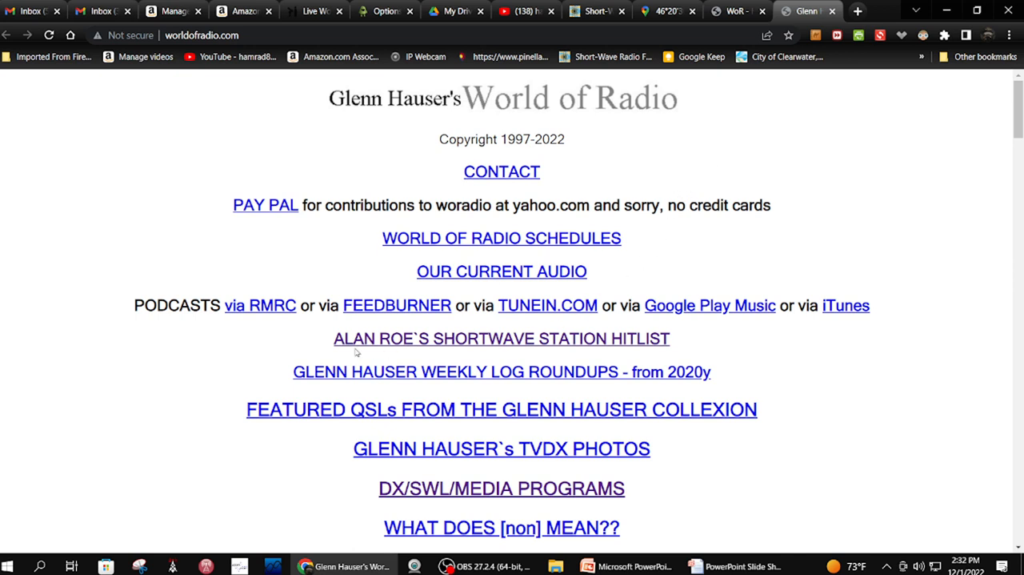
mouse_move(502, 337)
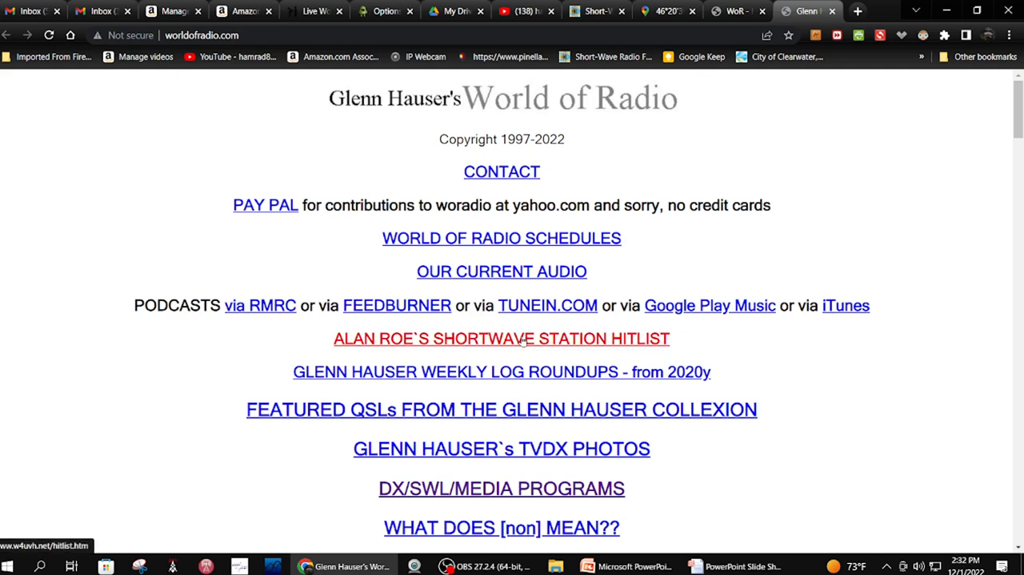
Show the worldofradio.com homepage and move down to its DX Listening Digest and EiBi schedule links
click(501, 338)
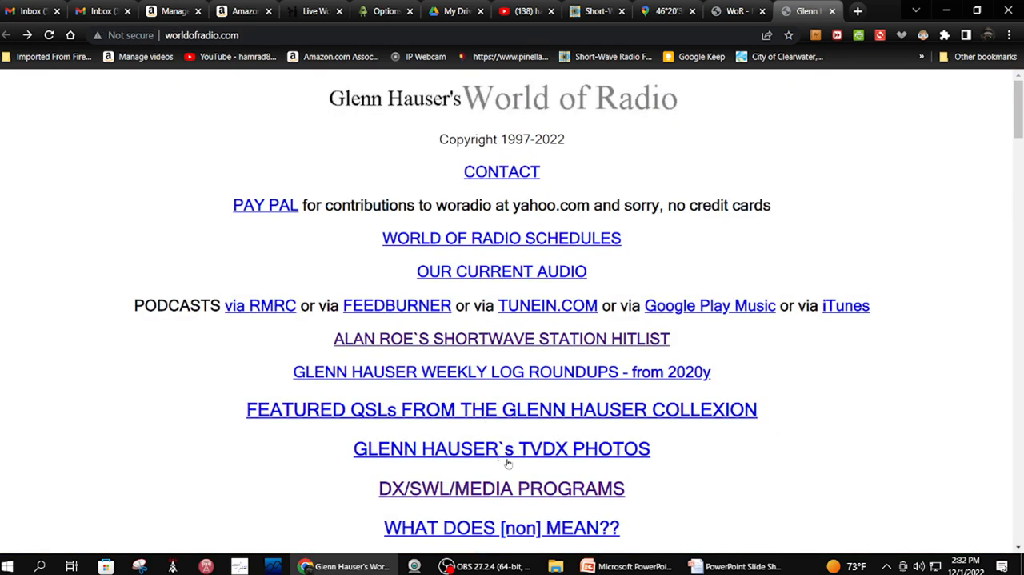
mouse_move(509, 423)
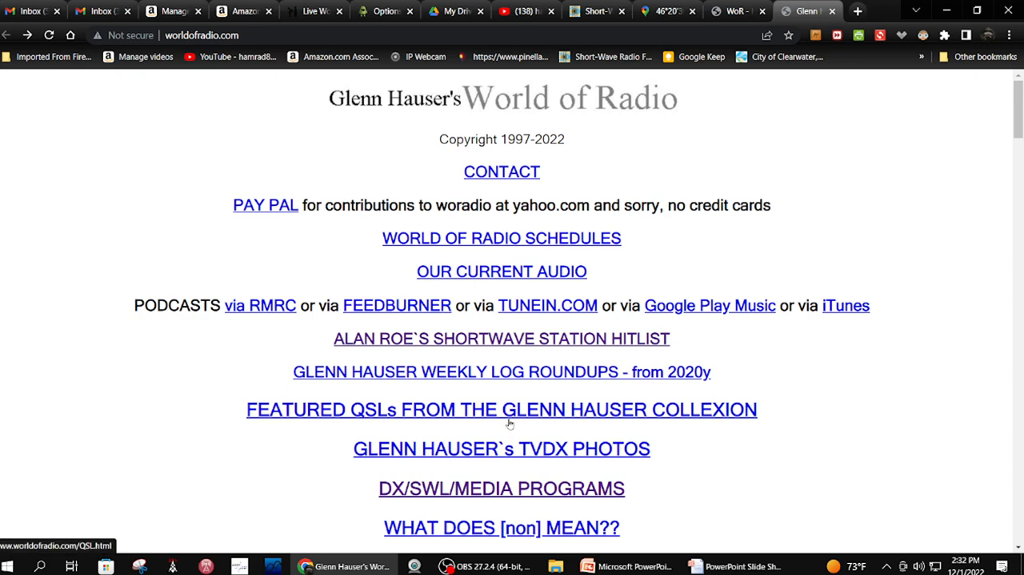
scroll(down, 3)
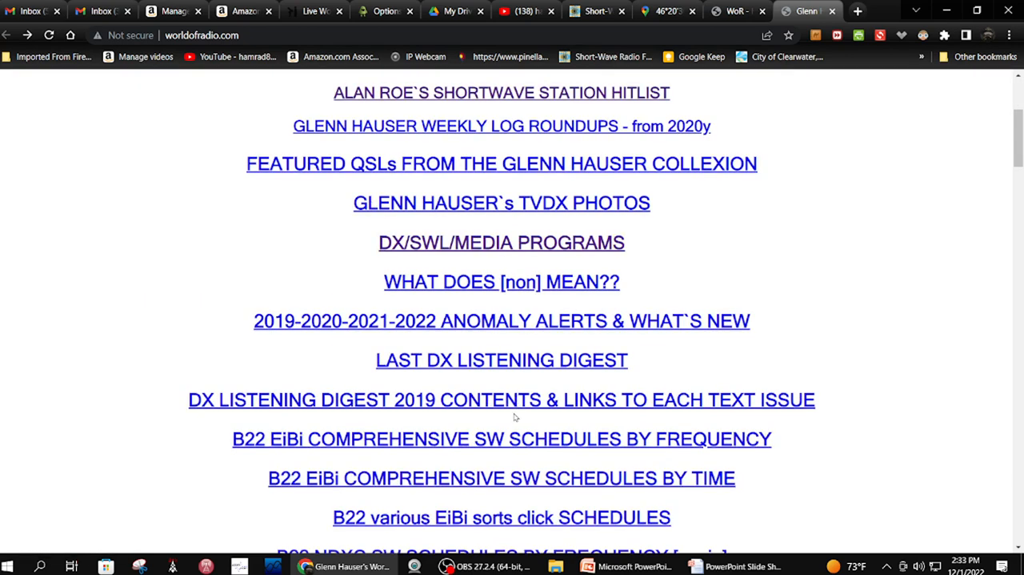
mouse_move(477, 476)
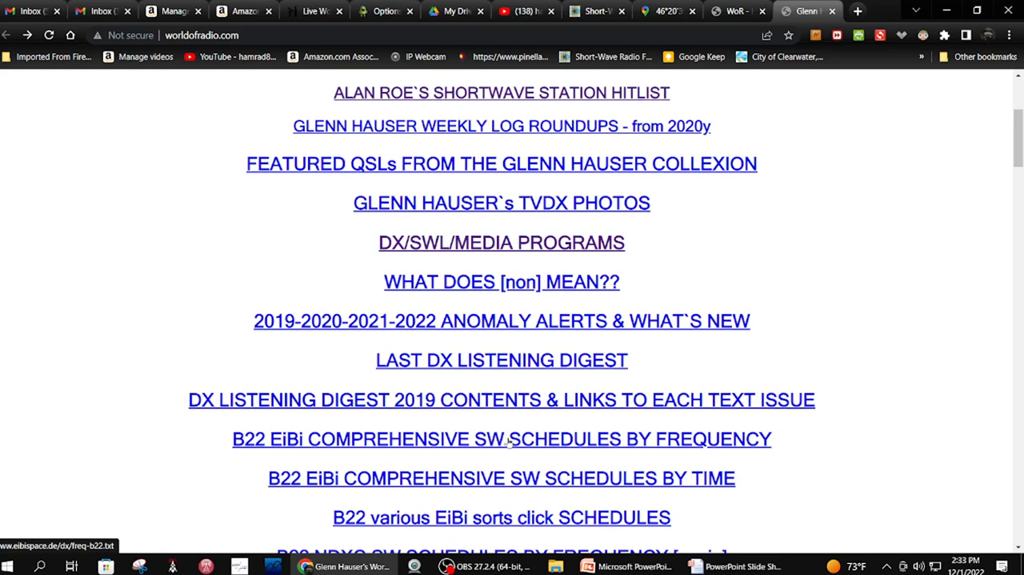
mouse_move(506, 431)
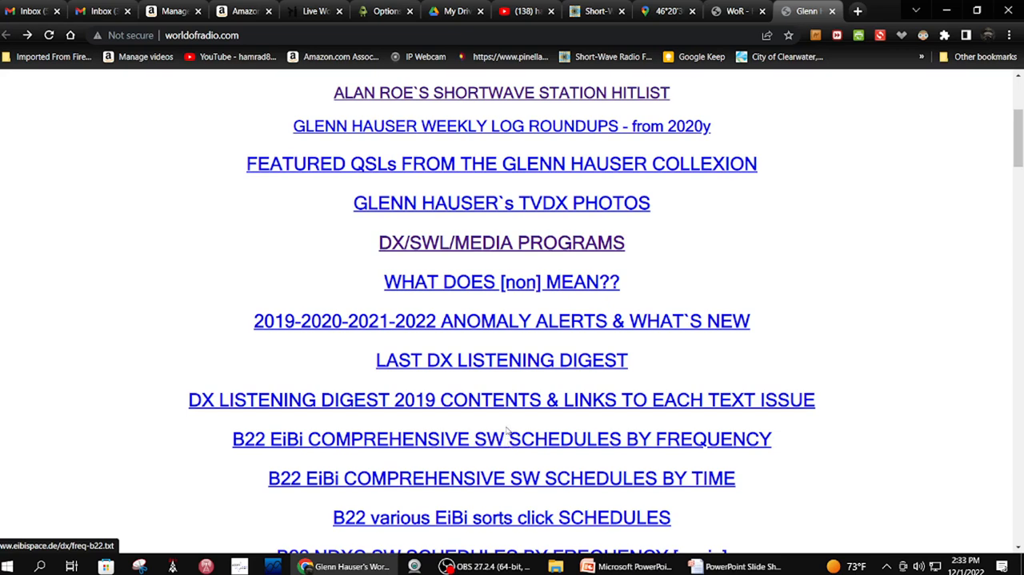
scroll(down, 3)
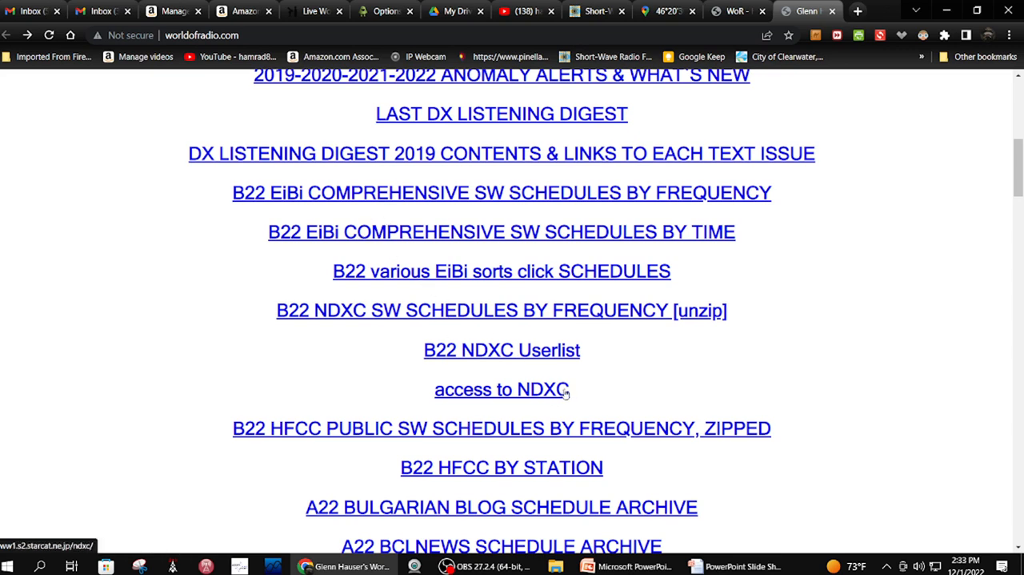
scroll(down, 3)
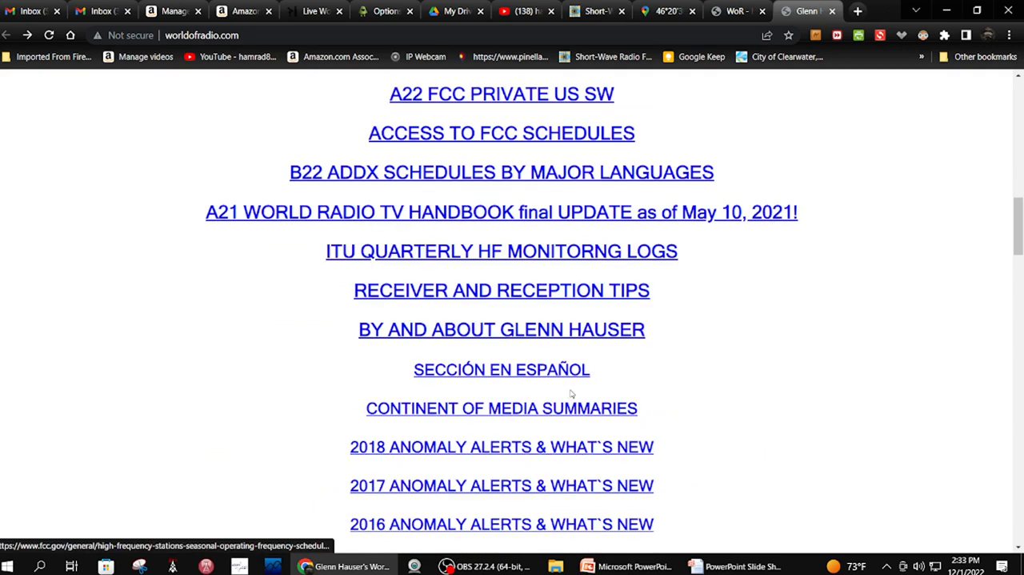
scroll(down, 3)
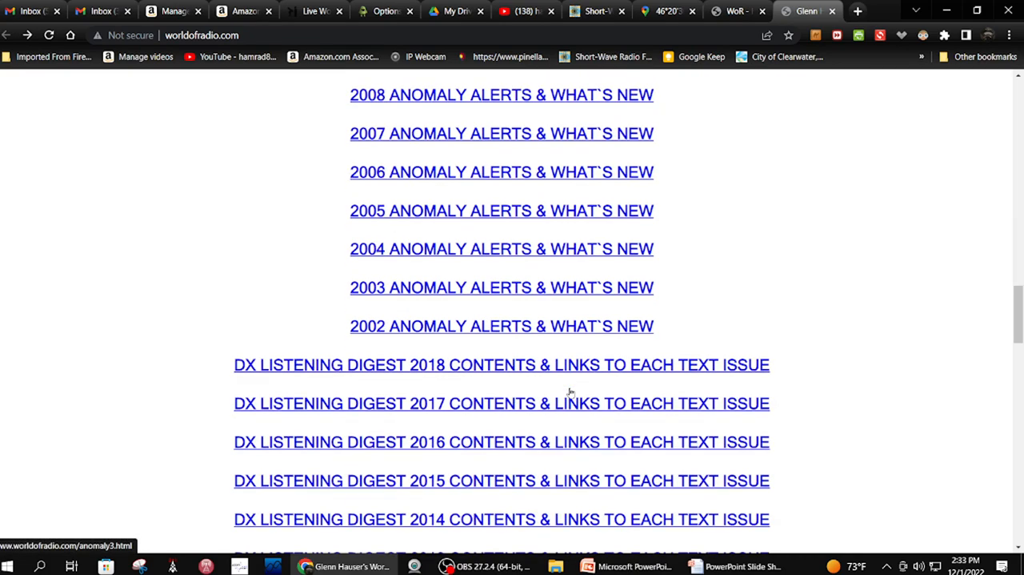
scroll(down, 3)
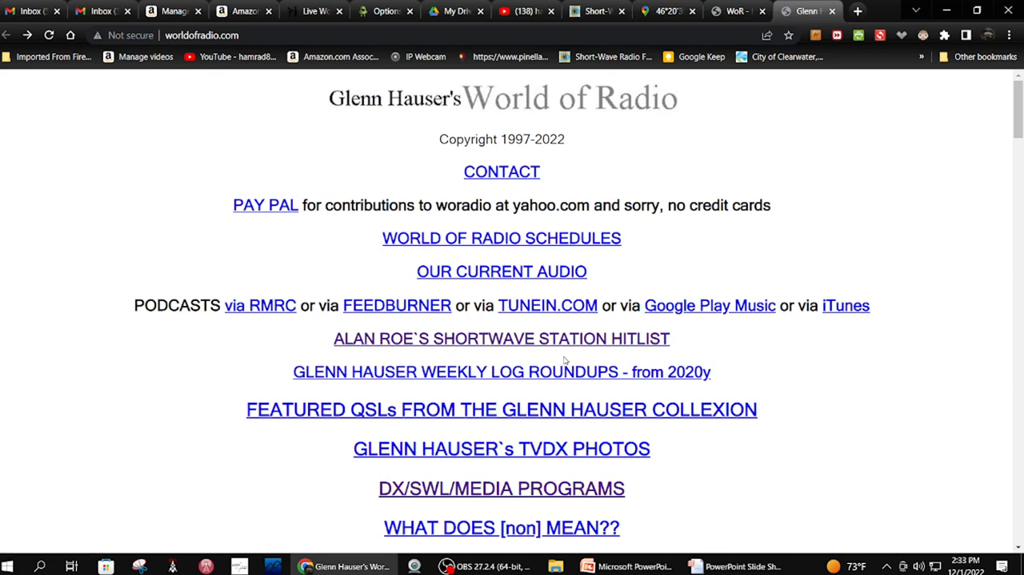
mouse_move(696, 537)
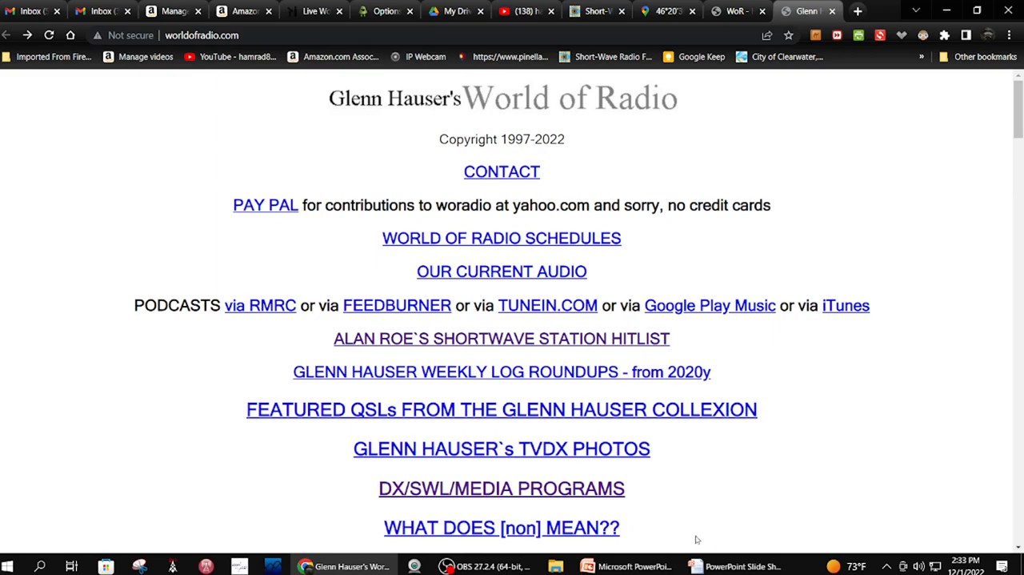